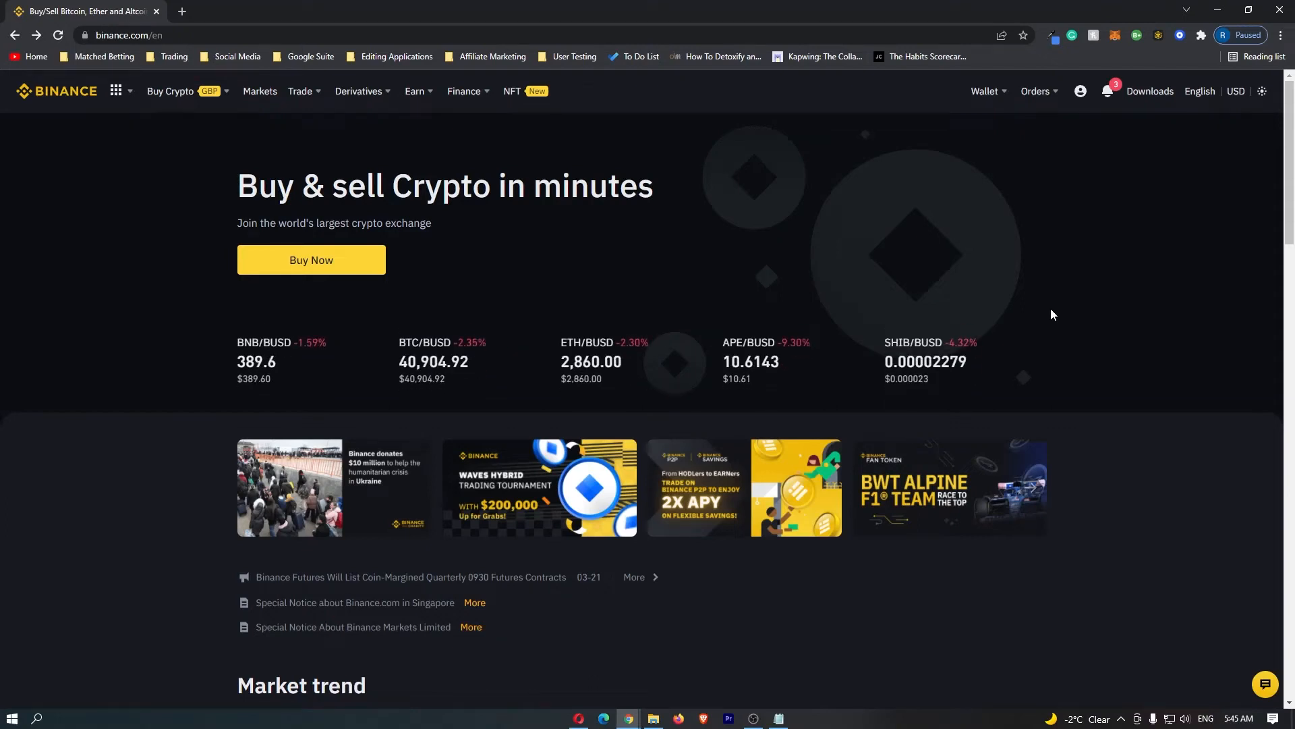
{"action": "mouse_move", "coordinate": [1229, 212]}
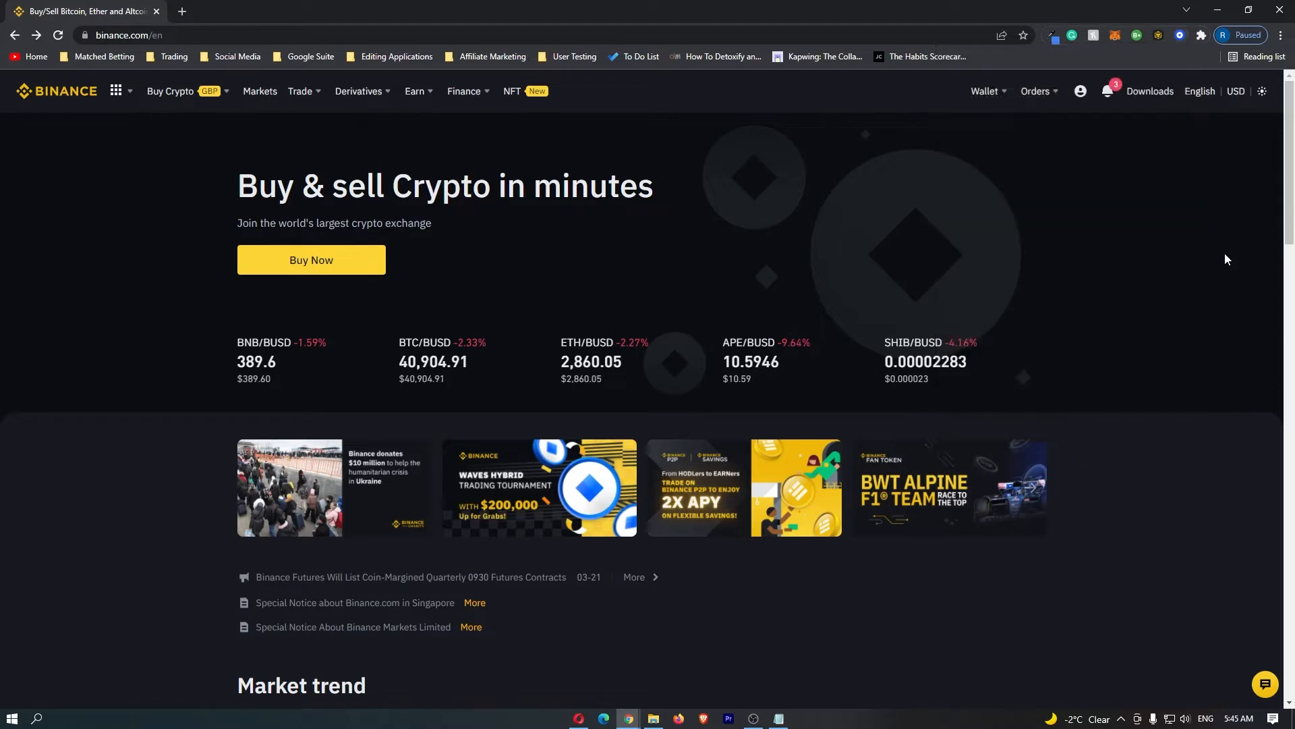
{"action": "mouse_move", "coordinate": [1142, 224]}
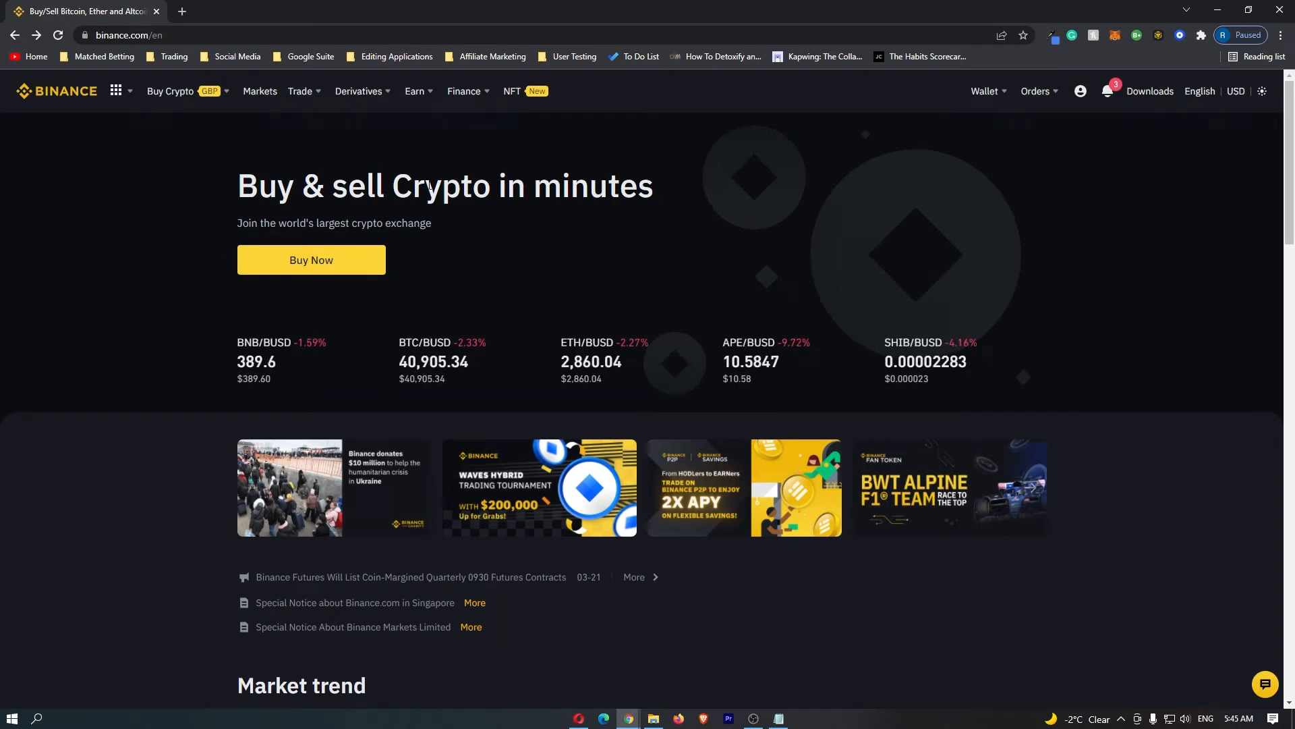
{"action": "mouse_move", "coordinate": [552, 271]}
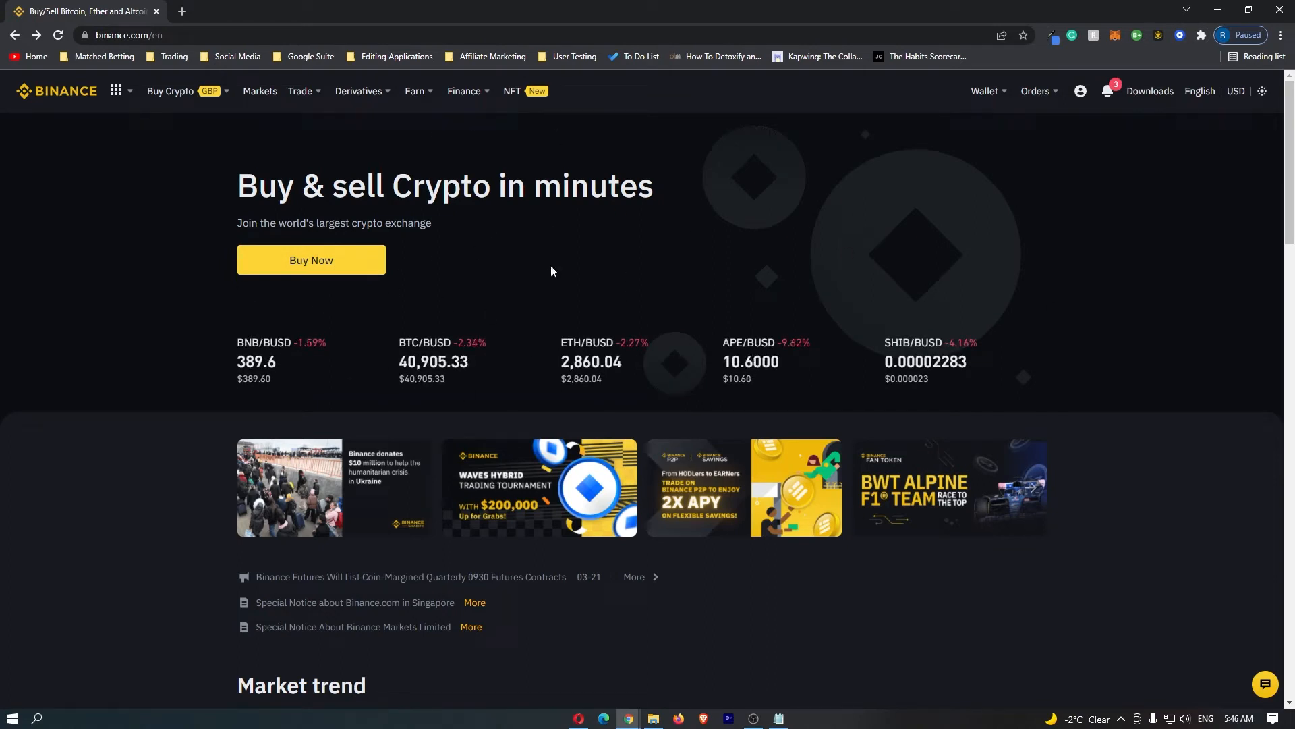
Go to the Fiat and Spot wallet page from the top-bar Wallet menu
{"action": "left_click", "coordinate": [985, 91]}
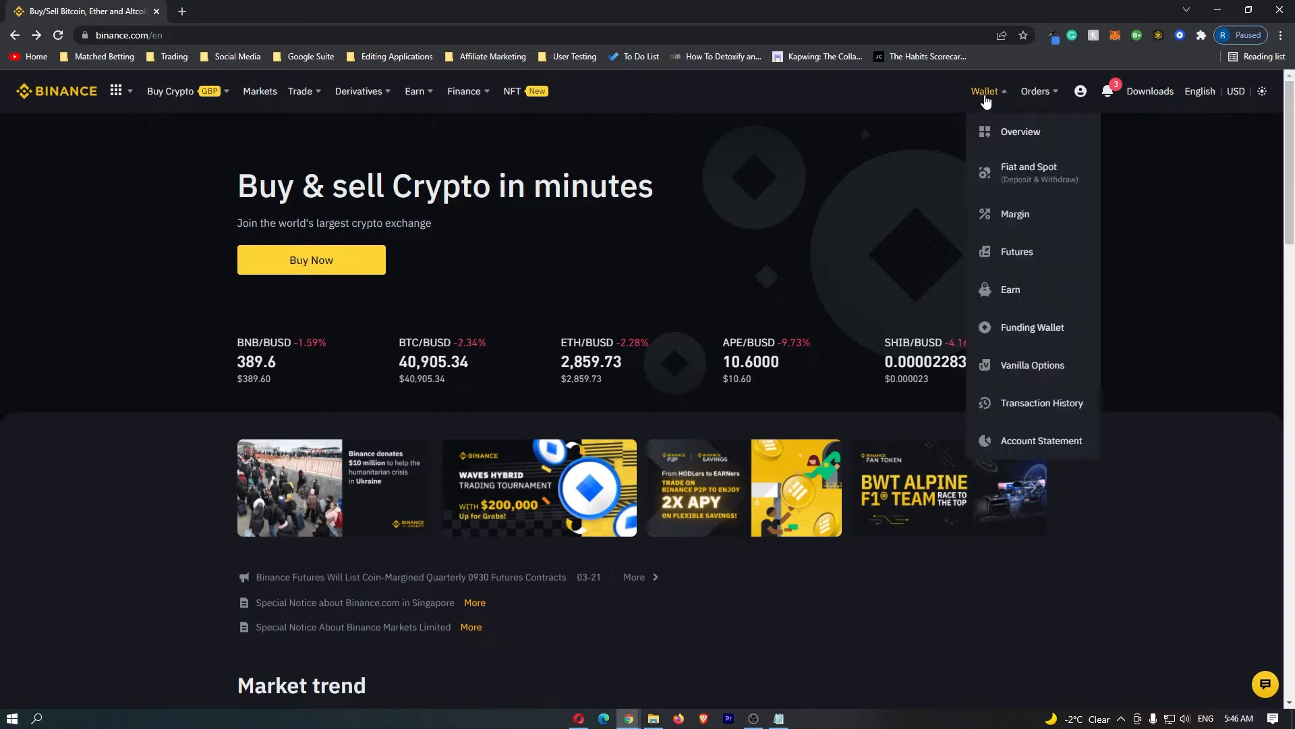
{"action": "mouse_move", "coordinate": [1028, 172]}
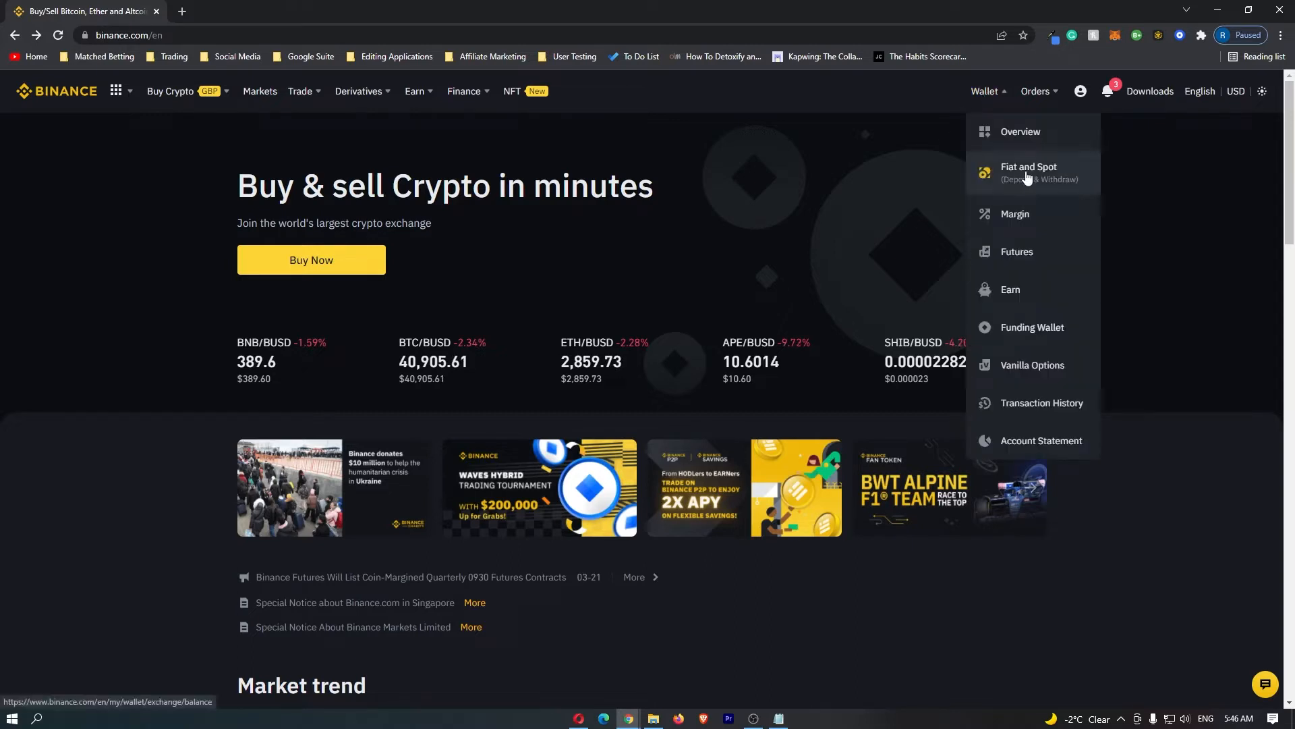
{"action": "left_click", "coordinate": [1028, 171]}
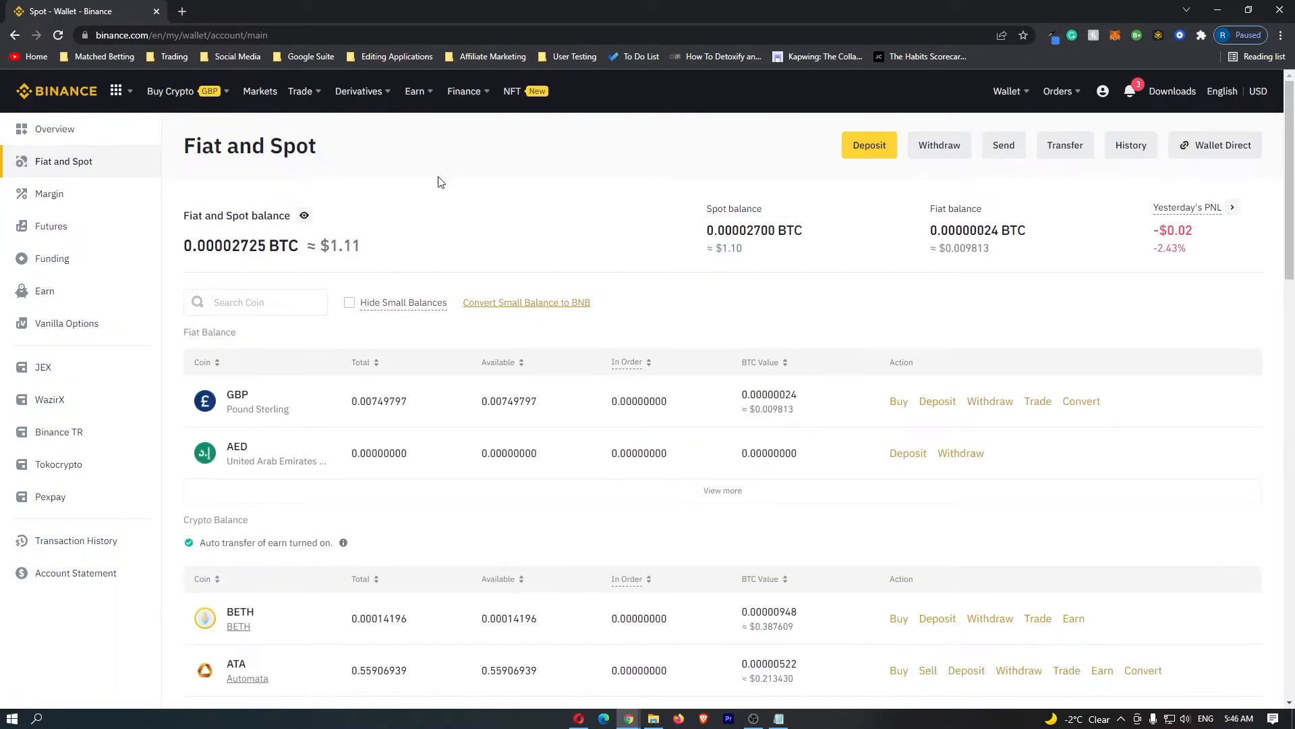
{"action": "scroll", "scroll_direction": "down", "scroll_amount": 3}
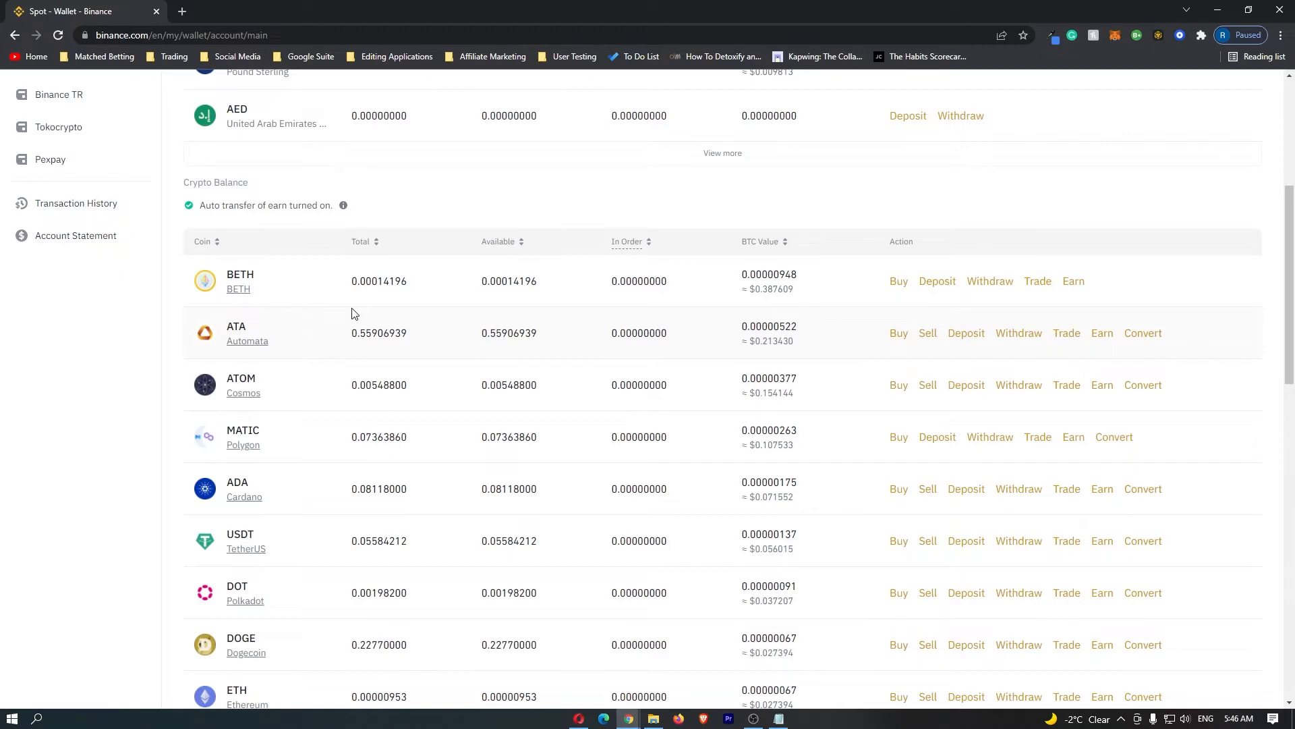
{"action": "scroll", "scroll_direction": "down", "scroll_amount": 3}
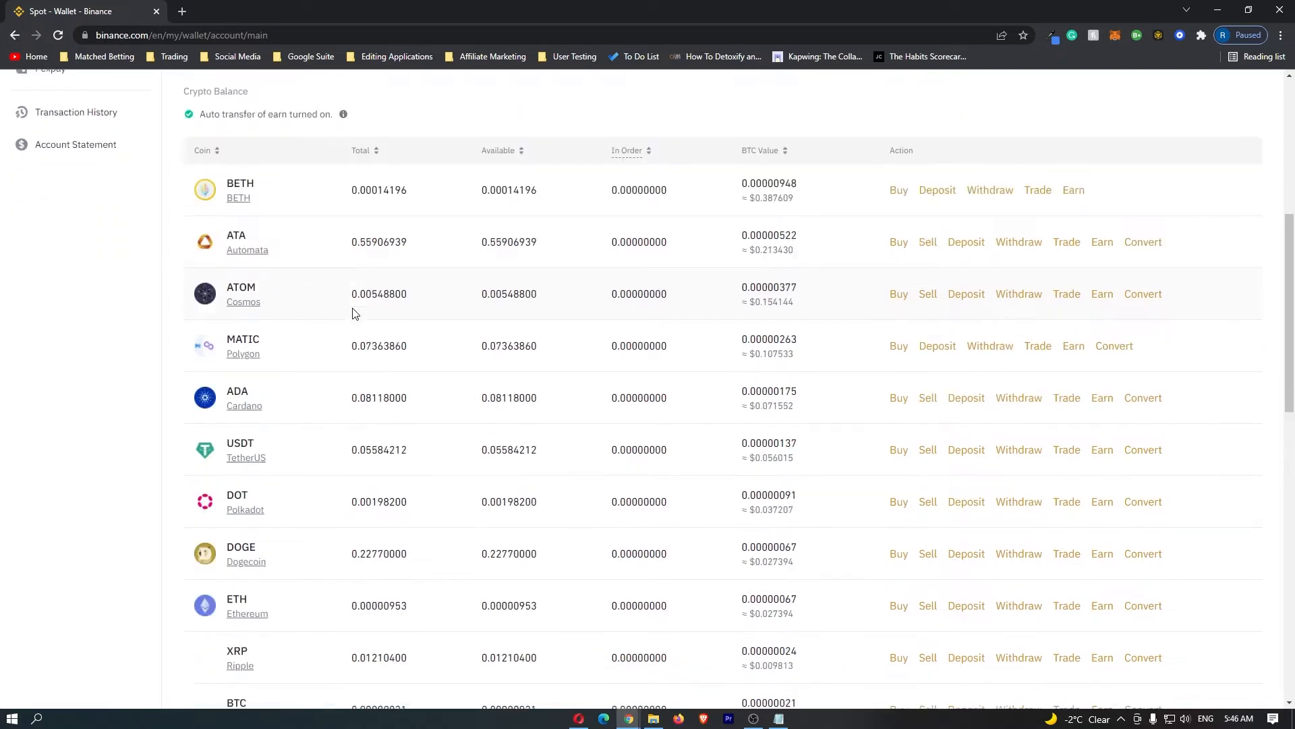
{"action": "scroll", "scroll_direction": "down", "scroll_amount": 3}
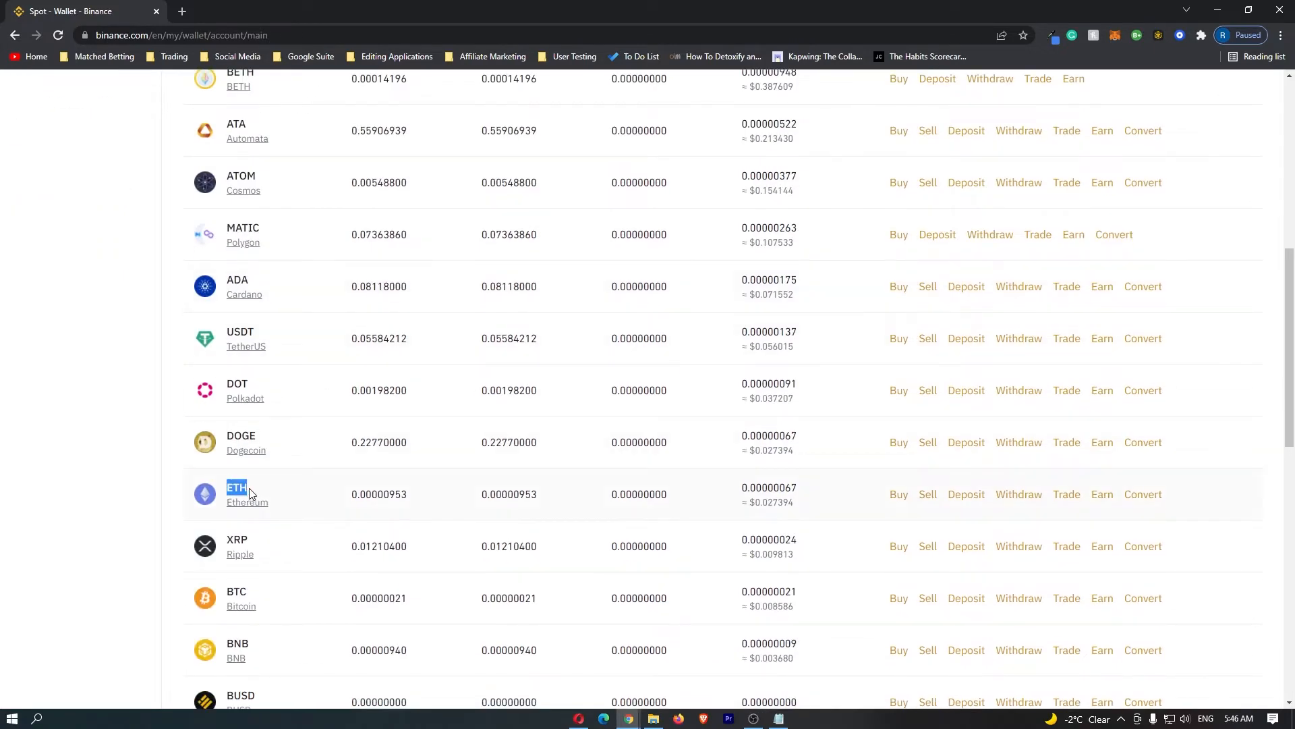
{"action": "scroll", "scroll_direction": "up", "scroll_amount": 3}
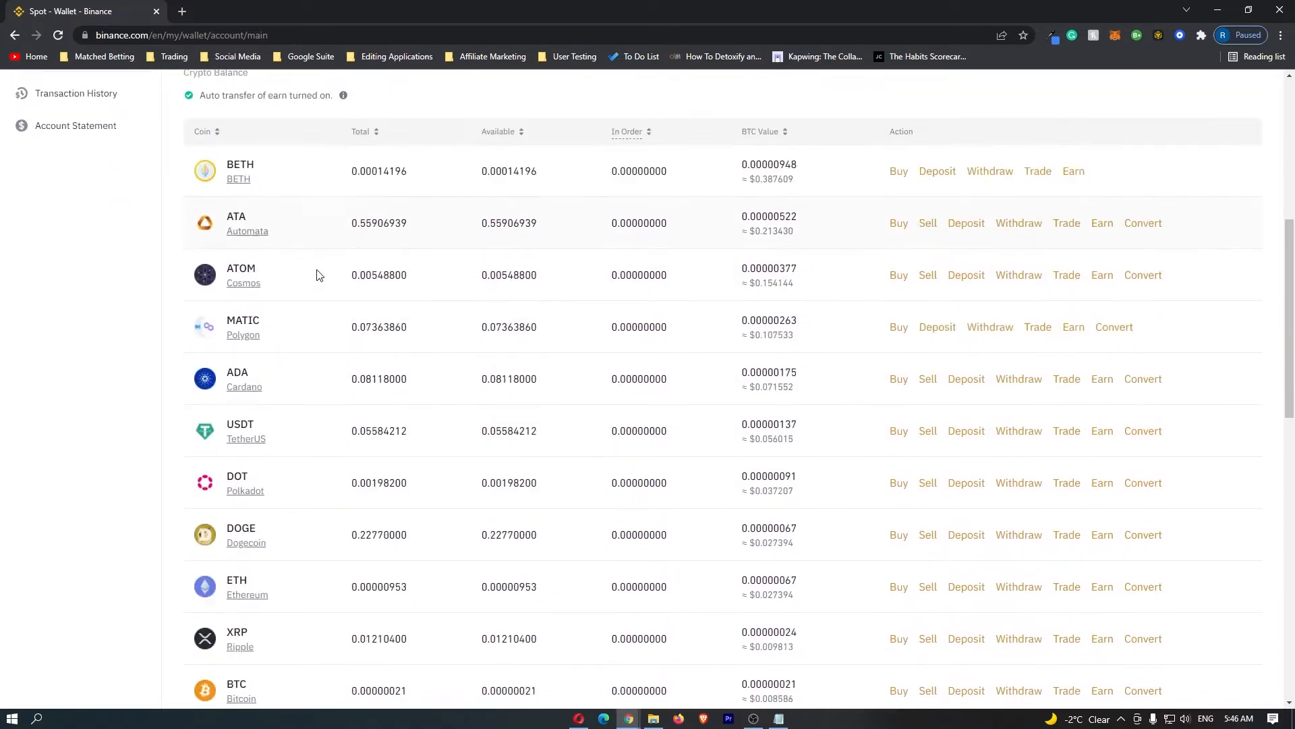
{"action": "scroll", "scroll_direction": "down", "scroll_amount": 3}
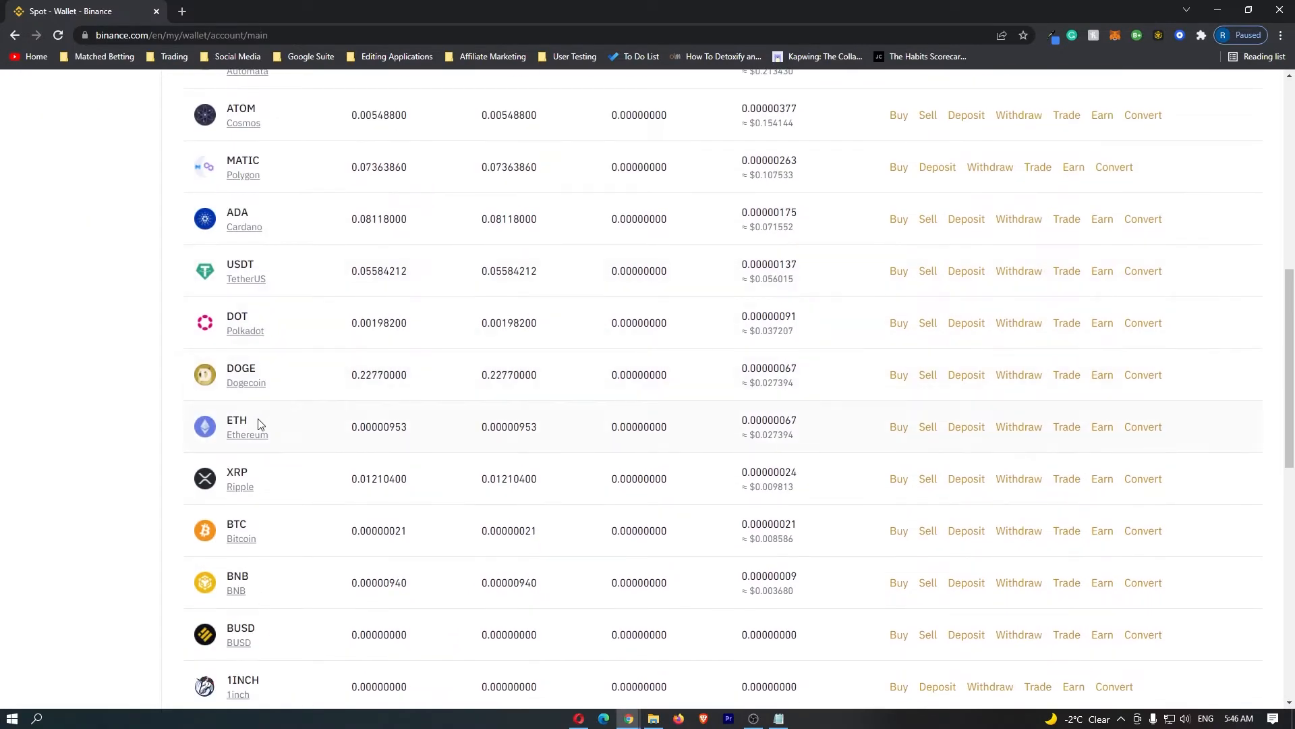
{"action": "mouse_move", "coordinate": [279, 430]}
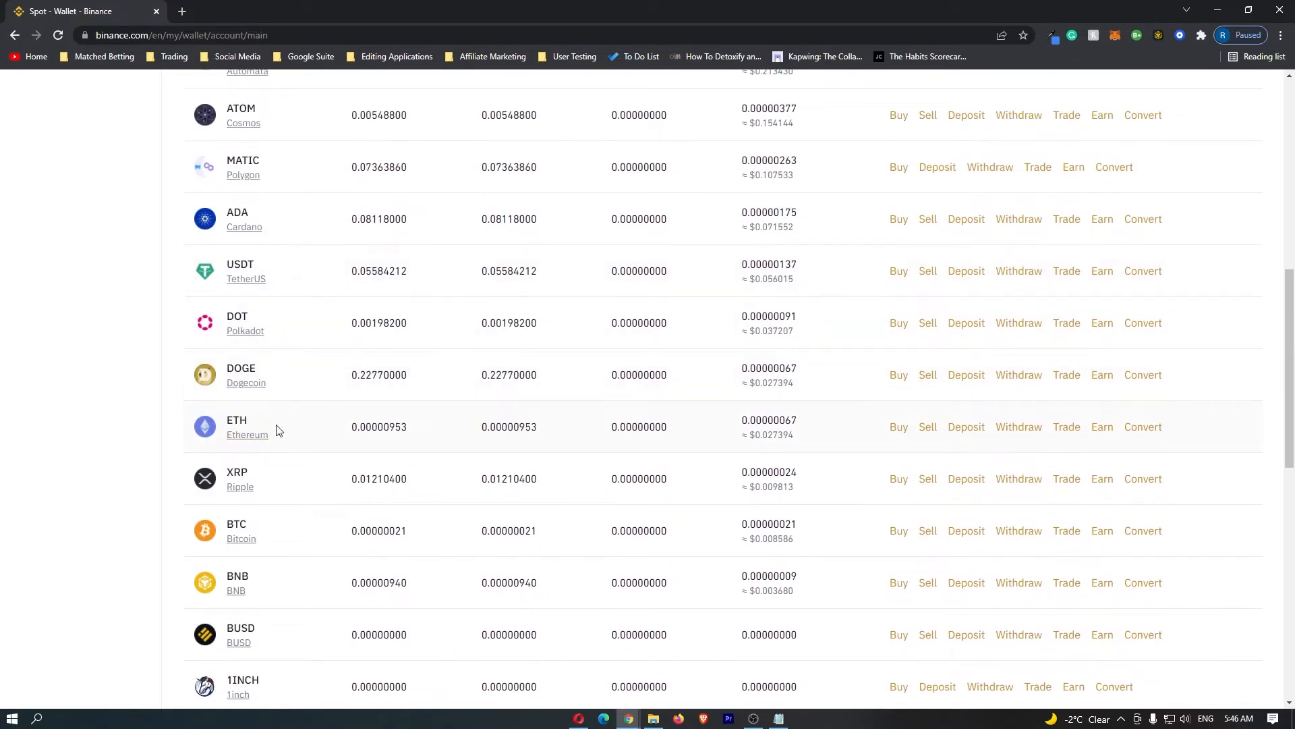
{"action": "mouse_move", "coordinate": [292, 432]}
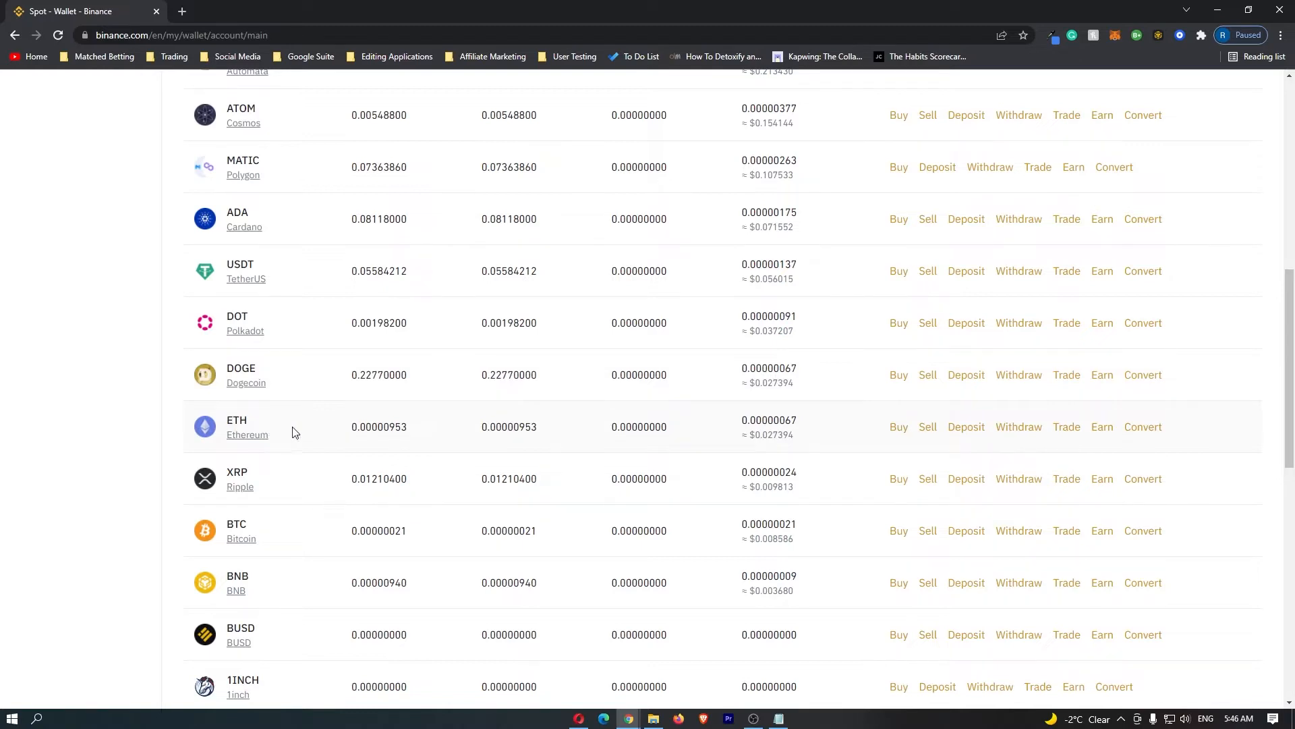
{"action": "mouse_move", "coordinate": [979, 437]}
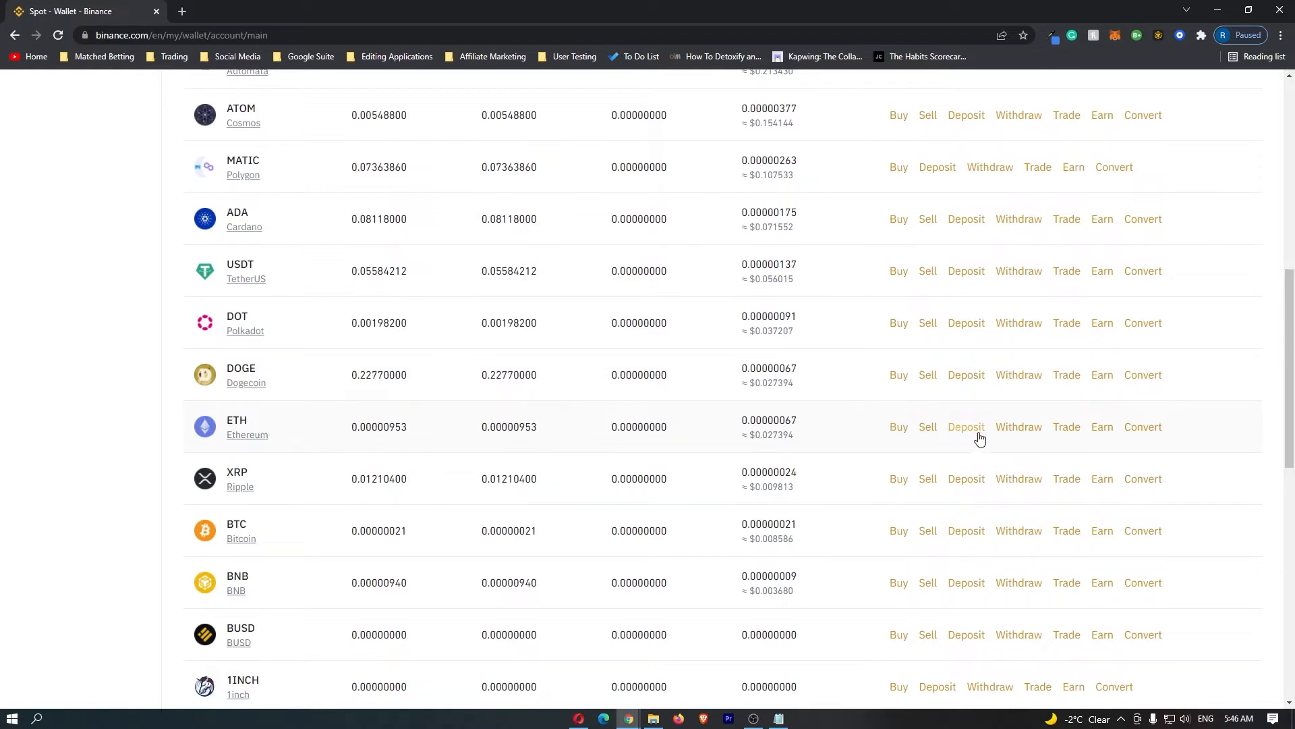
{"action": "mouse_move", "coordinate": [1019, 436]}
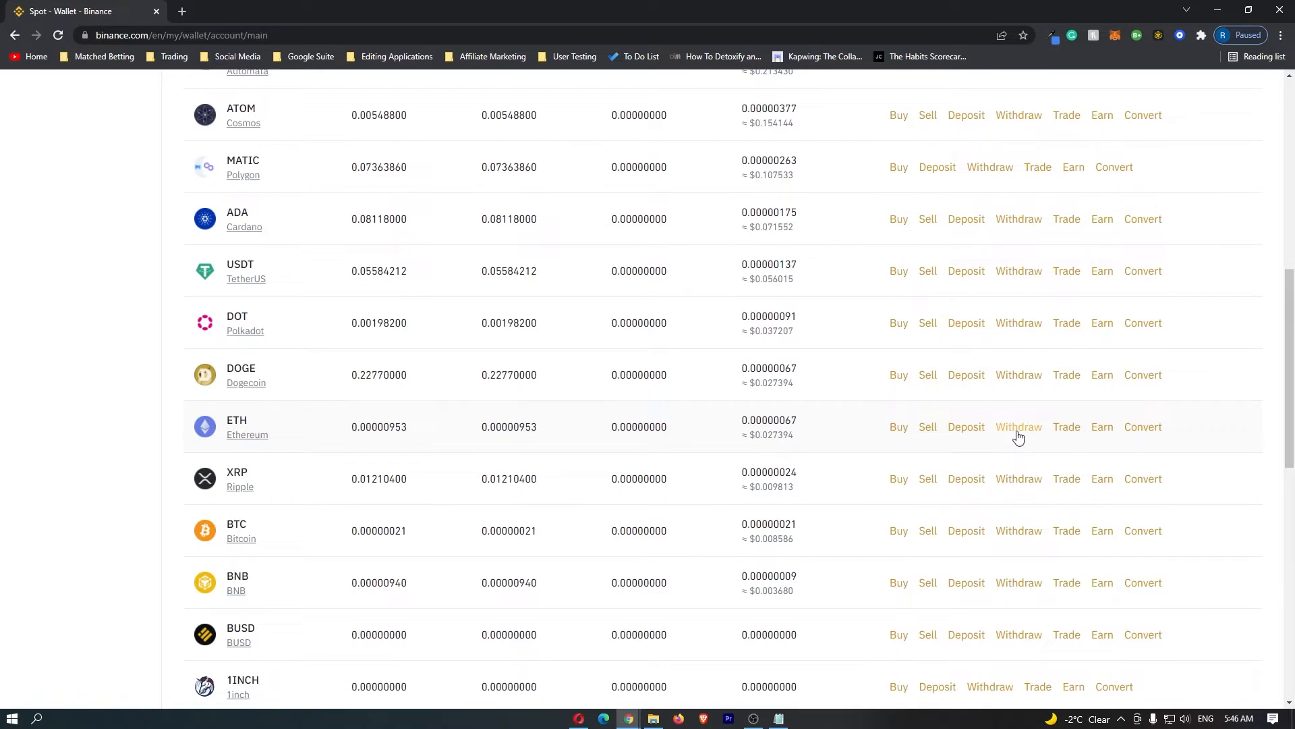
Start an Ethereum withdrawal from the ETH row, landing on the Withdraw Crypto form
{"action": "left_click", "coordinate": [1019, 427]}
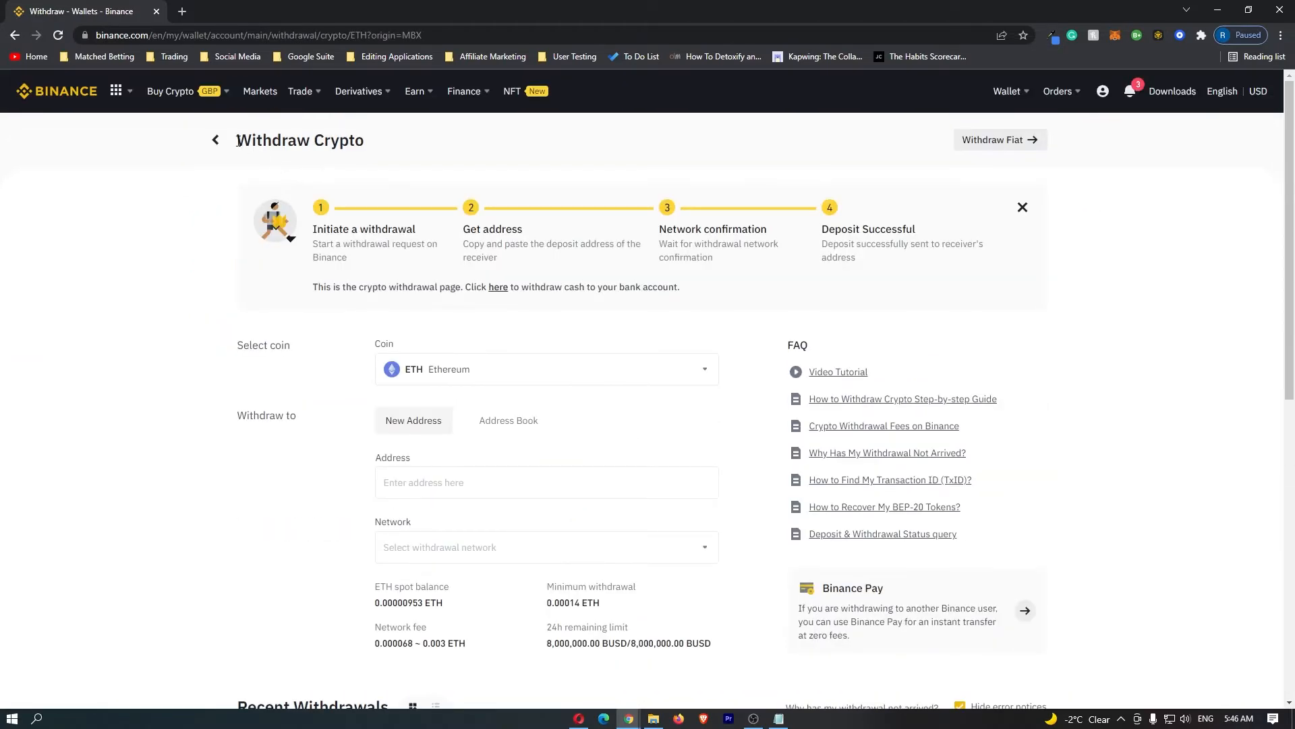
{"action": "mouse_move", "coordinate": [400, 269]}
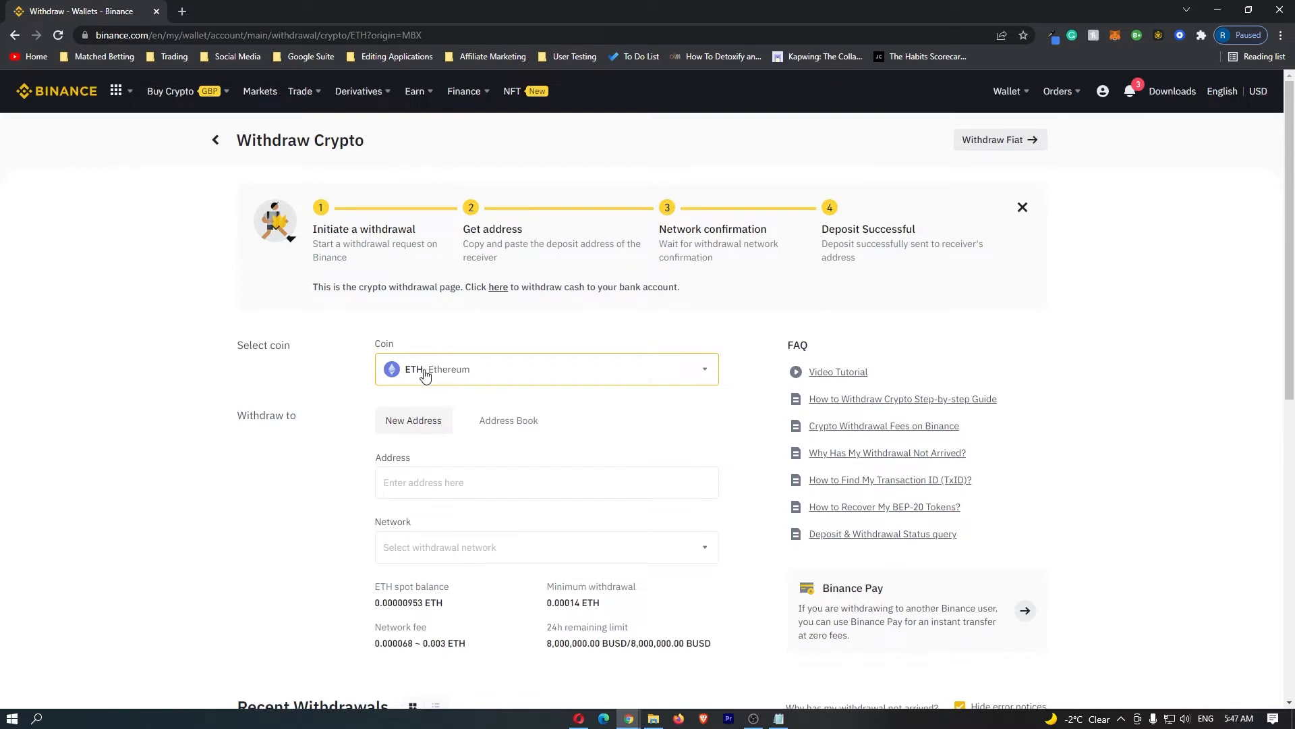
{"action": "scroll", "scroll_direction": "down", "scroll_amount": 3}
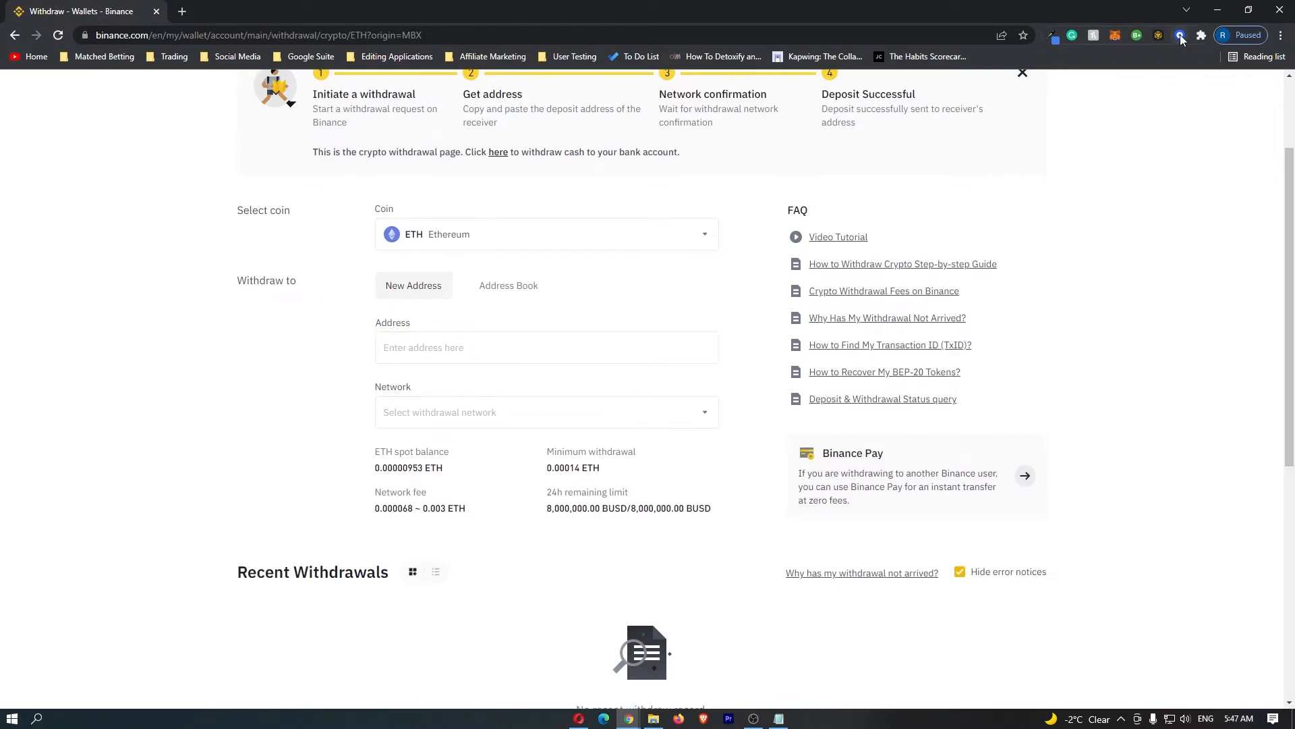
Show the Coinbase Wallet receive screen with its Ethereum and Solana deposit addresses
{"action": "left_click", "coordinate": [1182, 35]}
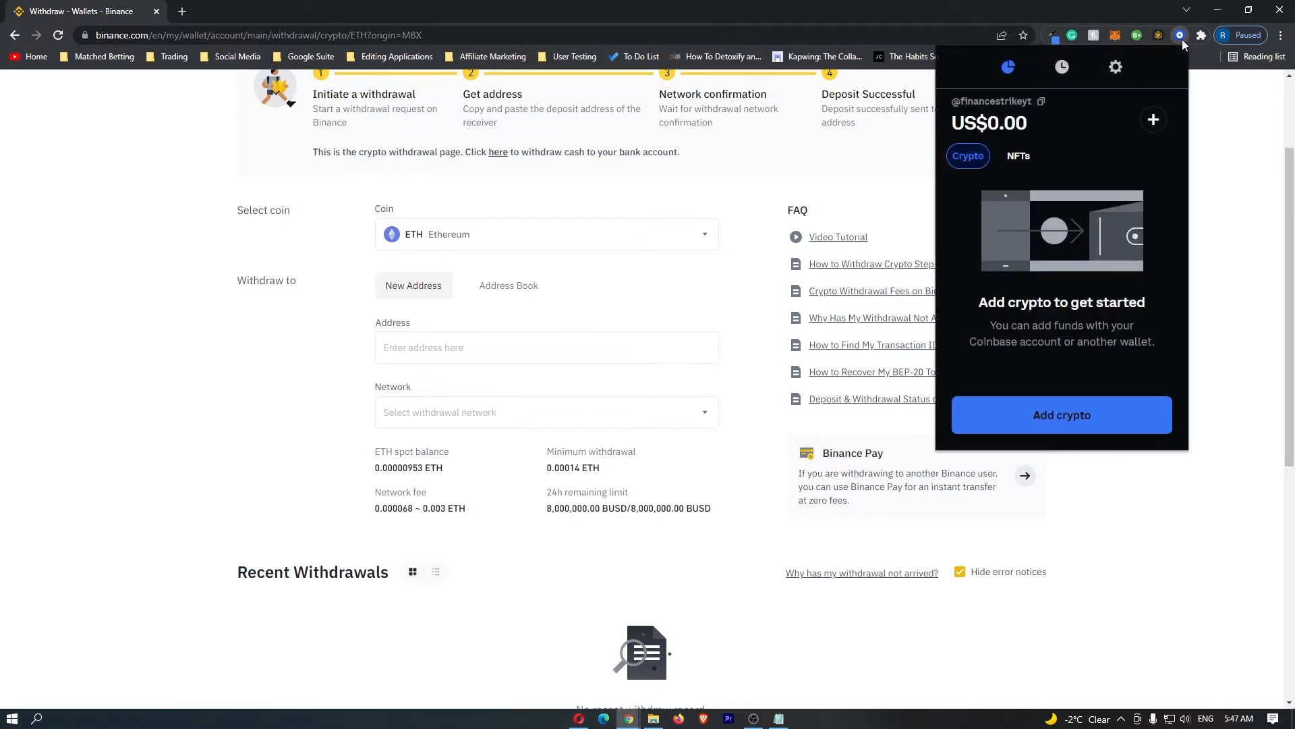
{"action": "mouse_move", "coordinate": [1062, 415]}
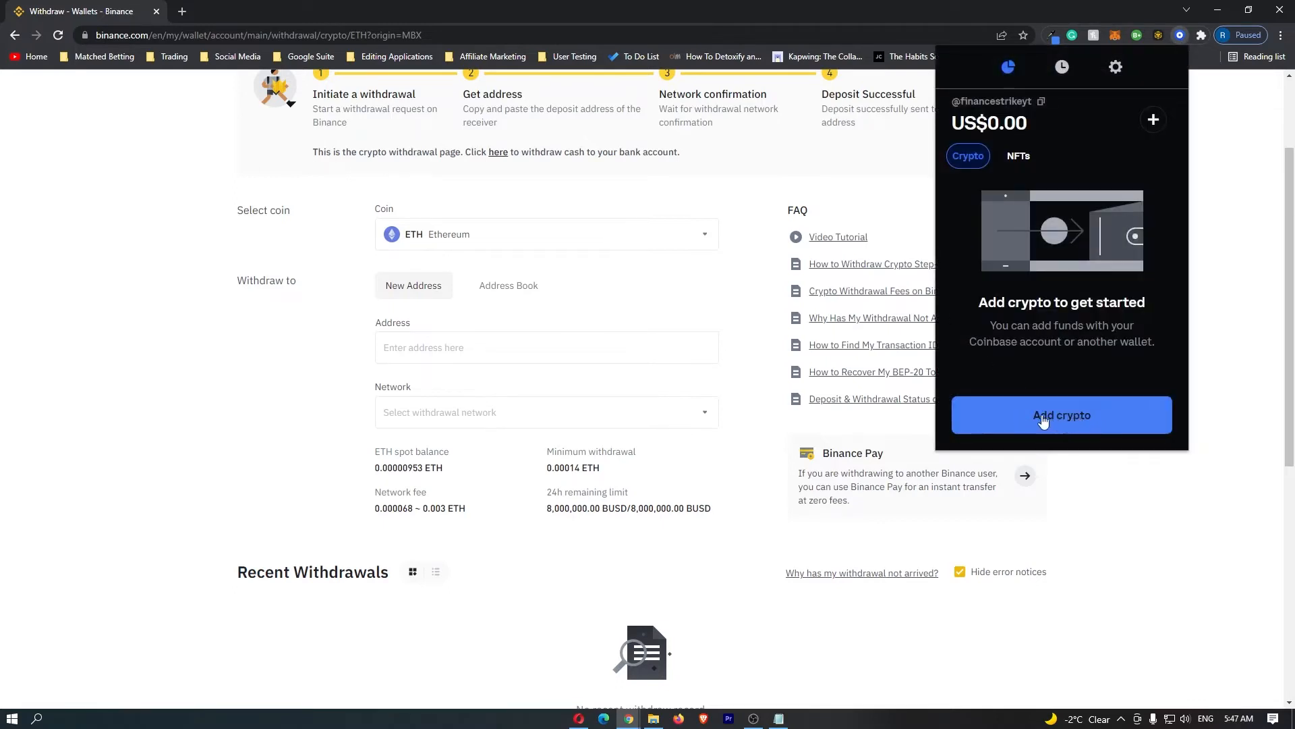
{"action": "left_click", "coordinate": [1062, 414]}
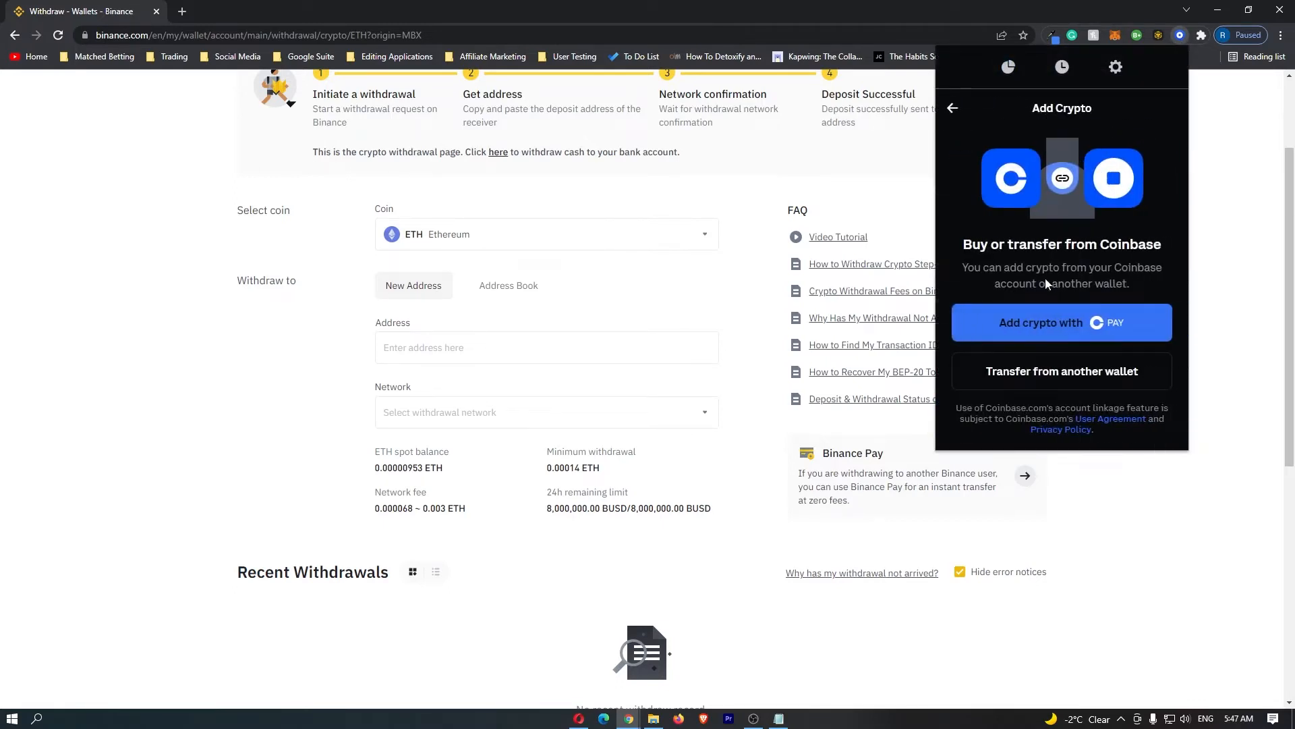
{"action": "mouse_move", "coordinate": [1141, 377]}
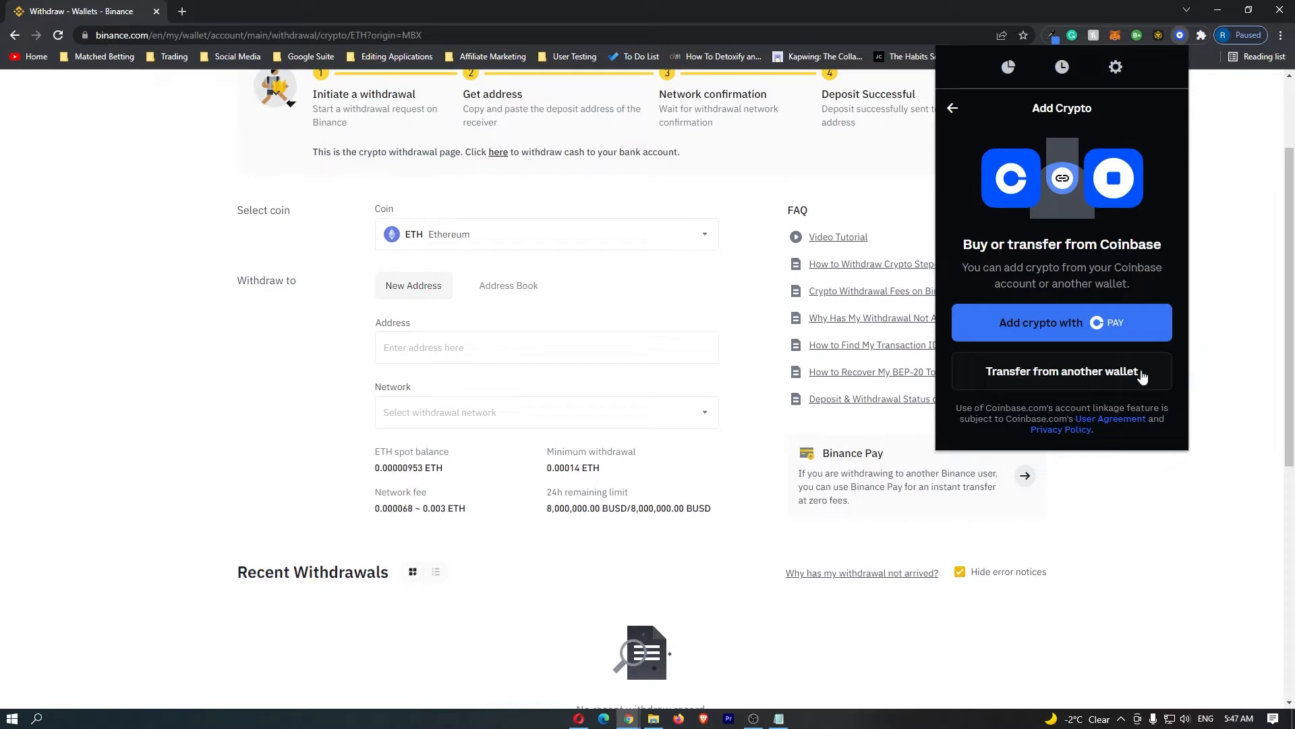
{"action": "left_click", "coordinate": [1062, 371]}
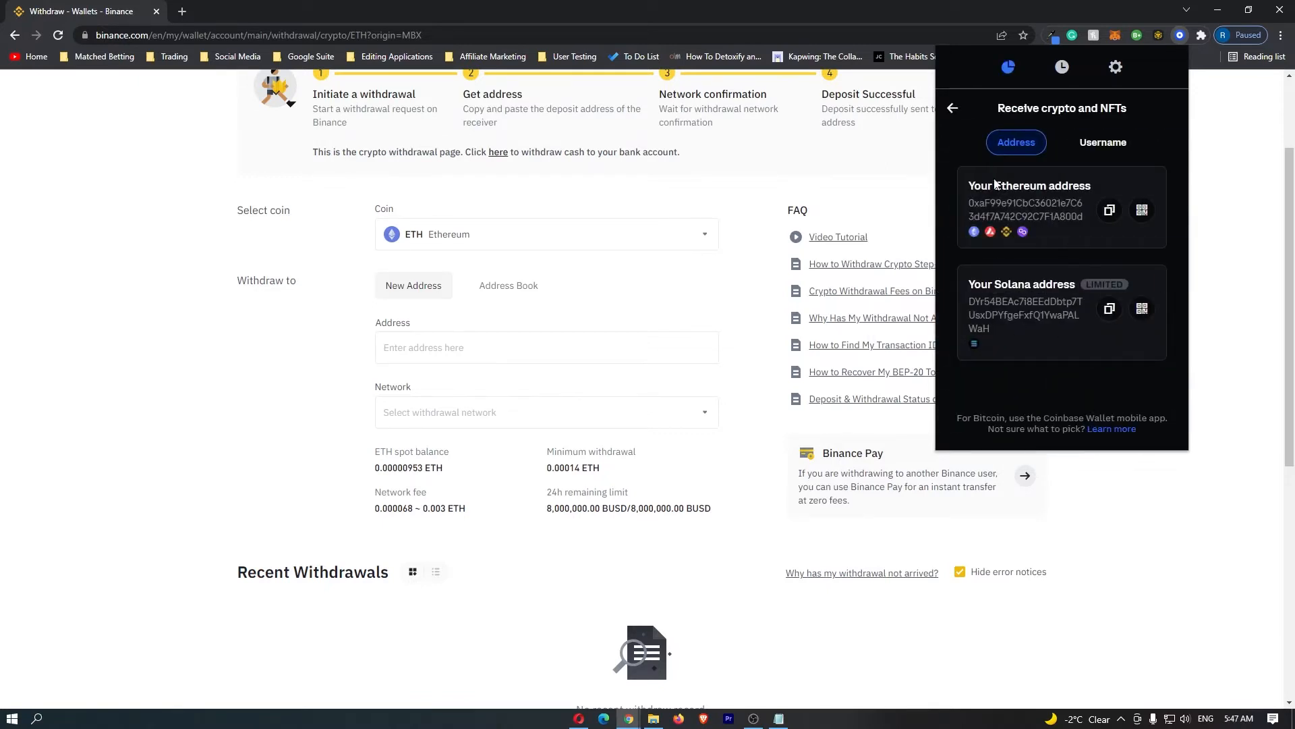
{"action": "mouse_move", "coordinate": [1062, 190]}
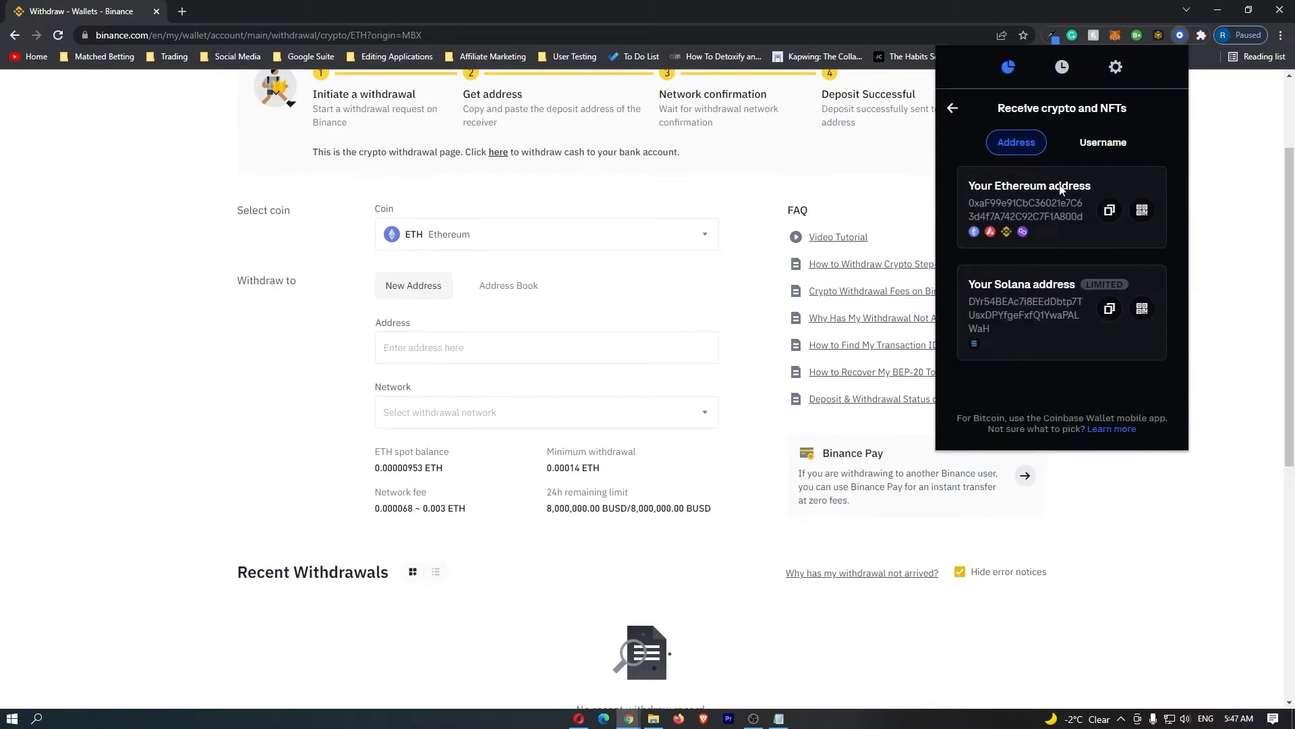
{"action": "mouse_move", "coordinate": [1043, 292]}
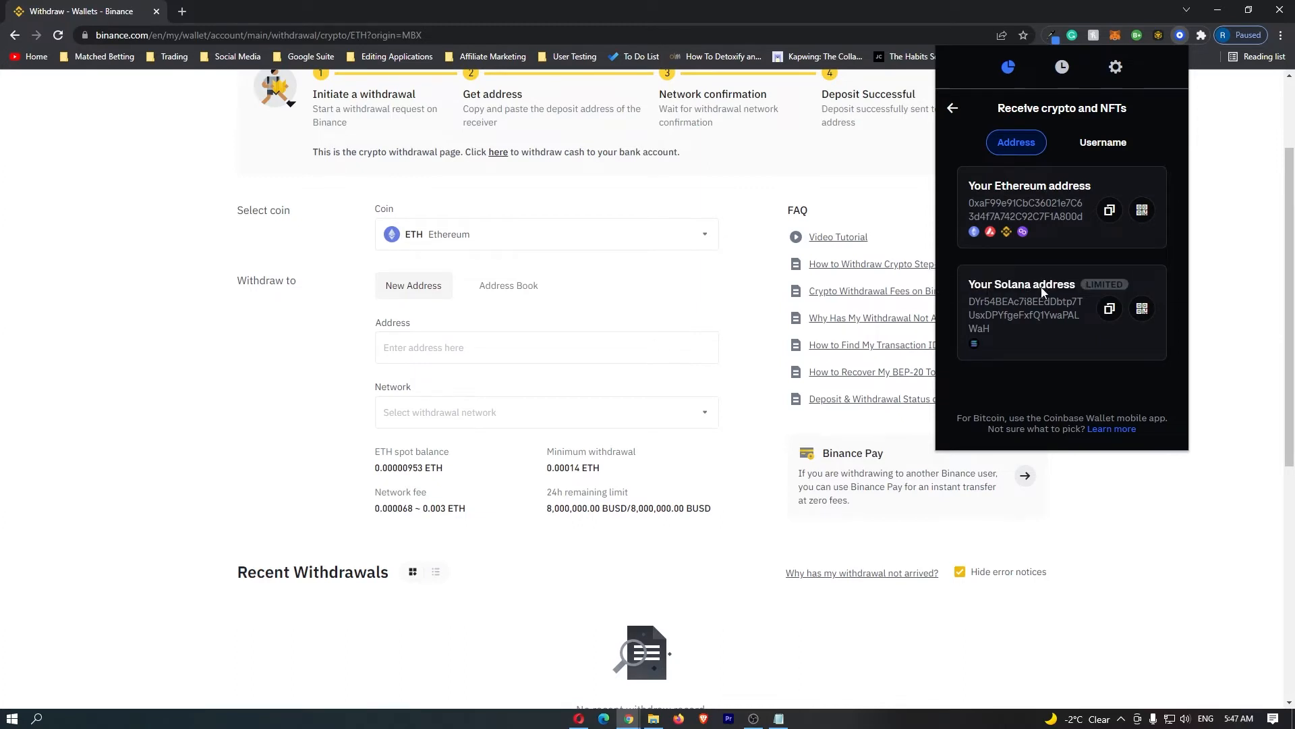
{"action": "double_click", "coordinate": [1061, 108]}
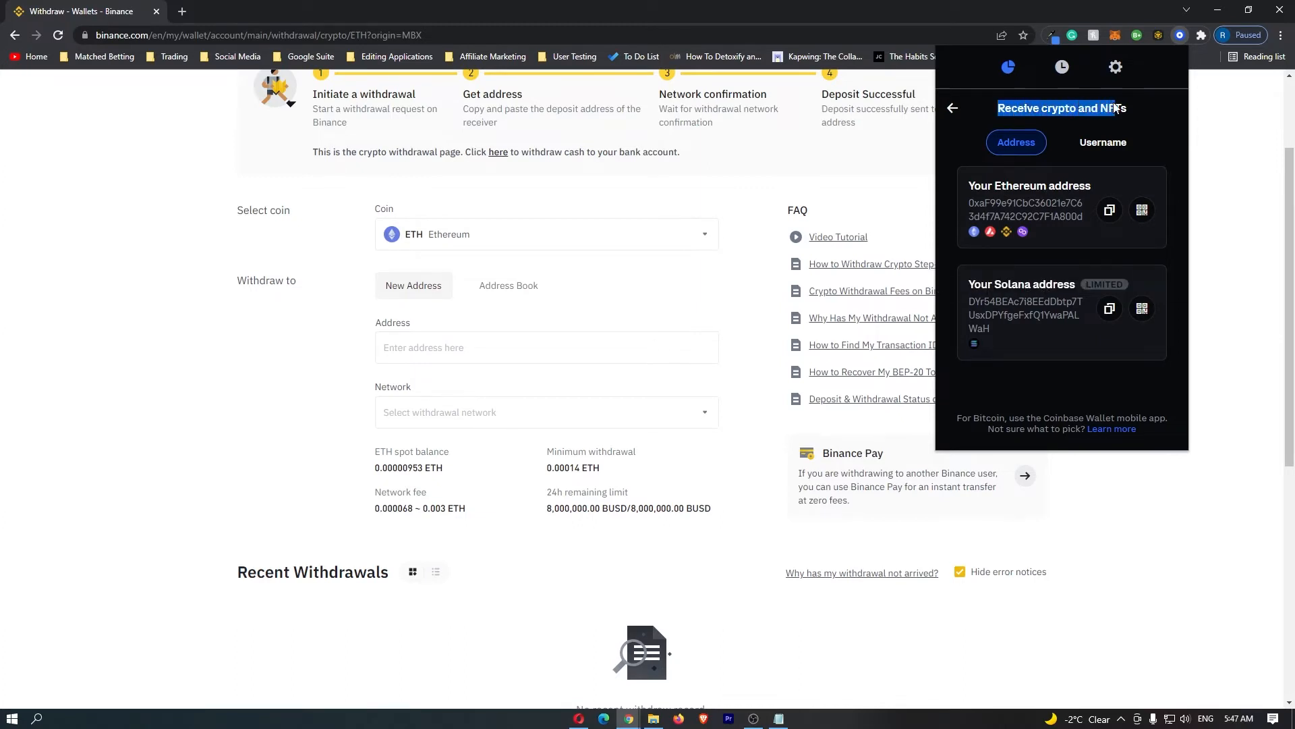
{"action": "mouse_move", "coordinate": [989, 232]}
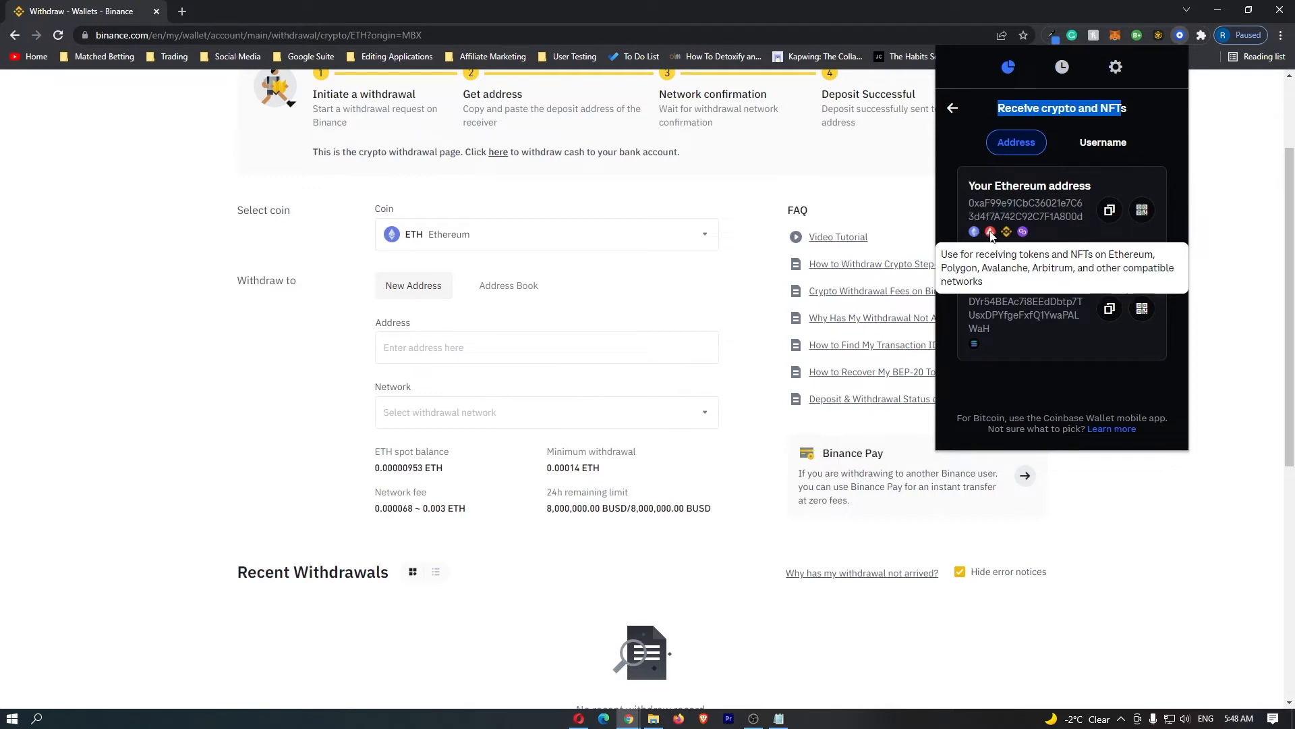
{"action": "mouse_move", "coordinate": [1023, 231]}
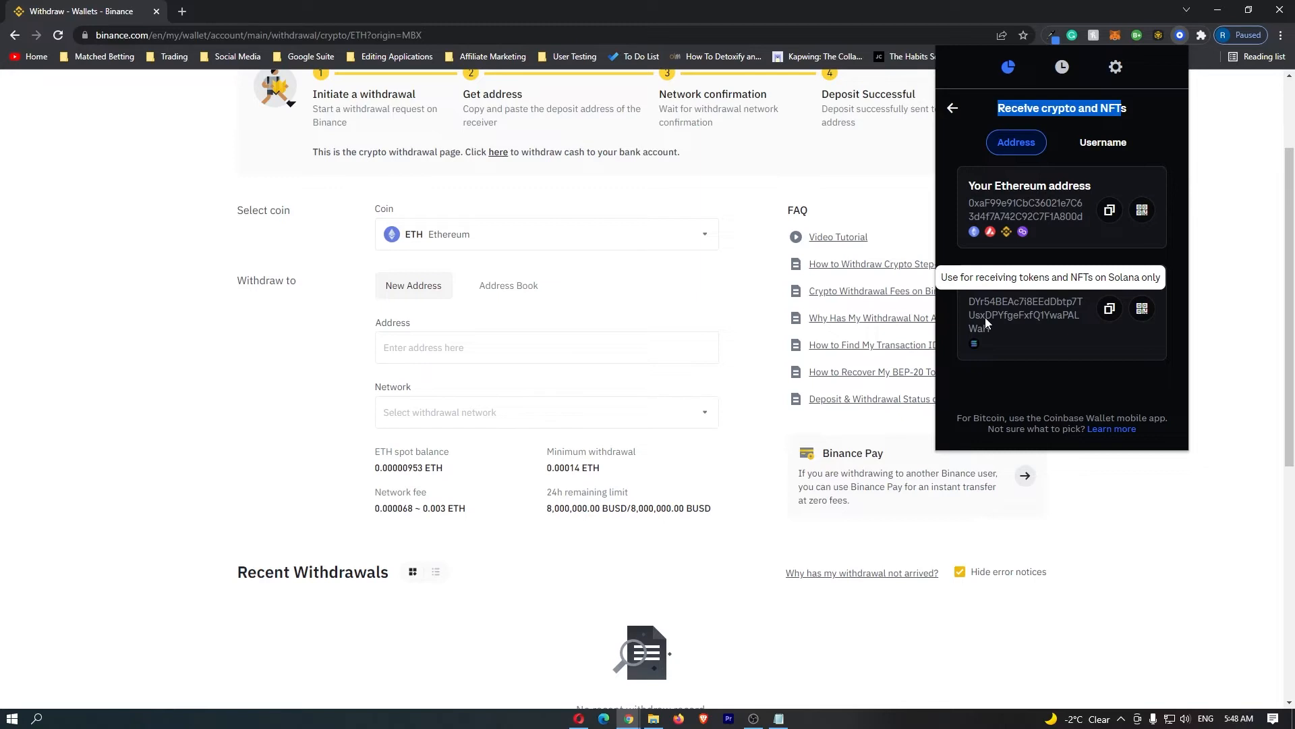
{"action": "mouse_move", "coordinate": [1071, 434]}
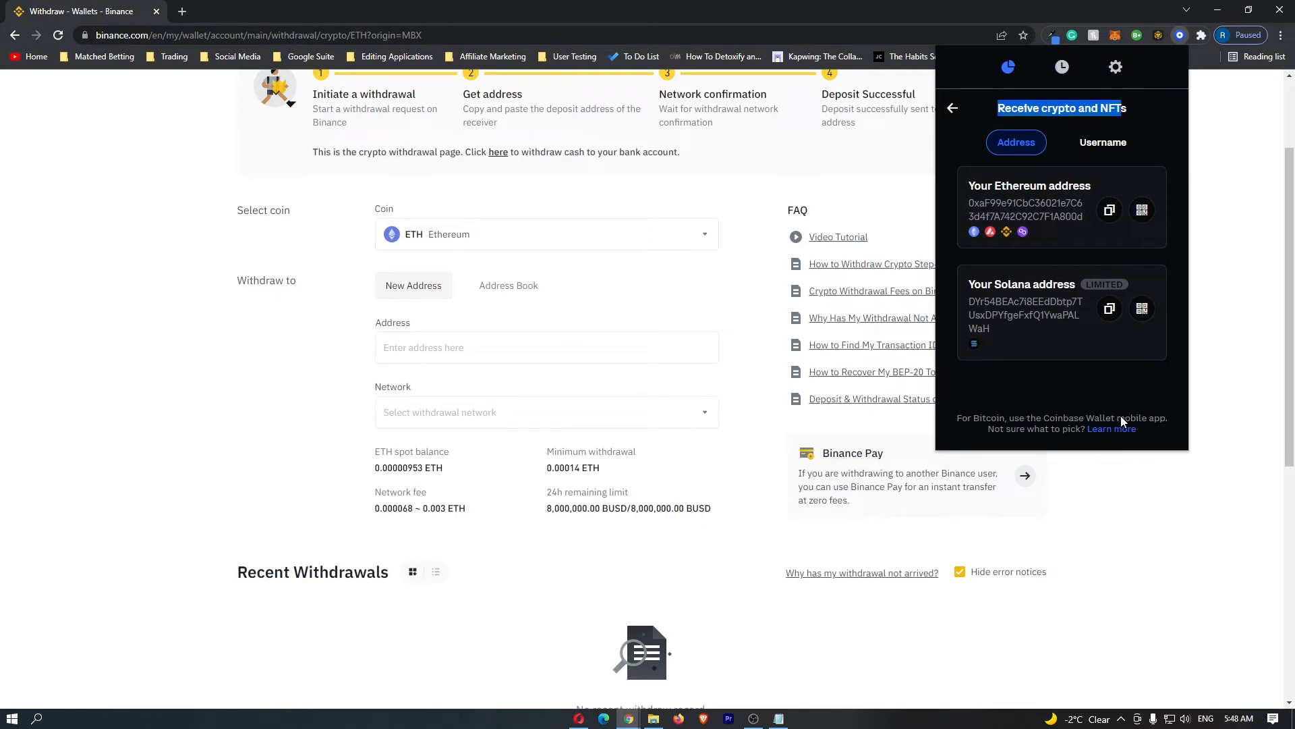
{"action": "mouse_move", "coordinate": [1050, 314]}
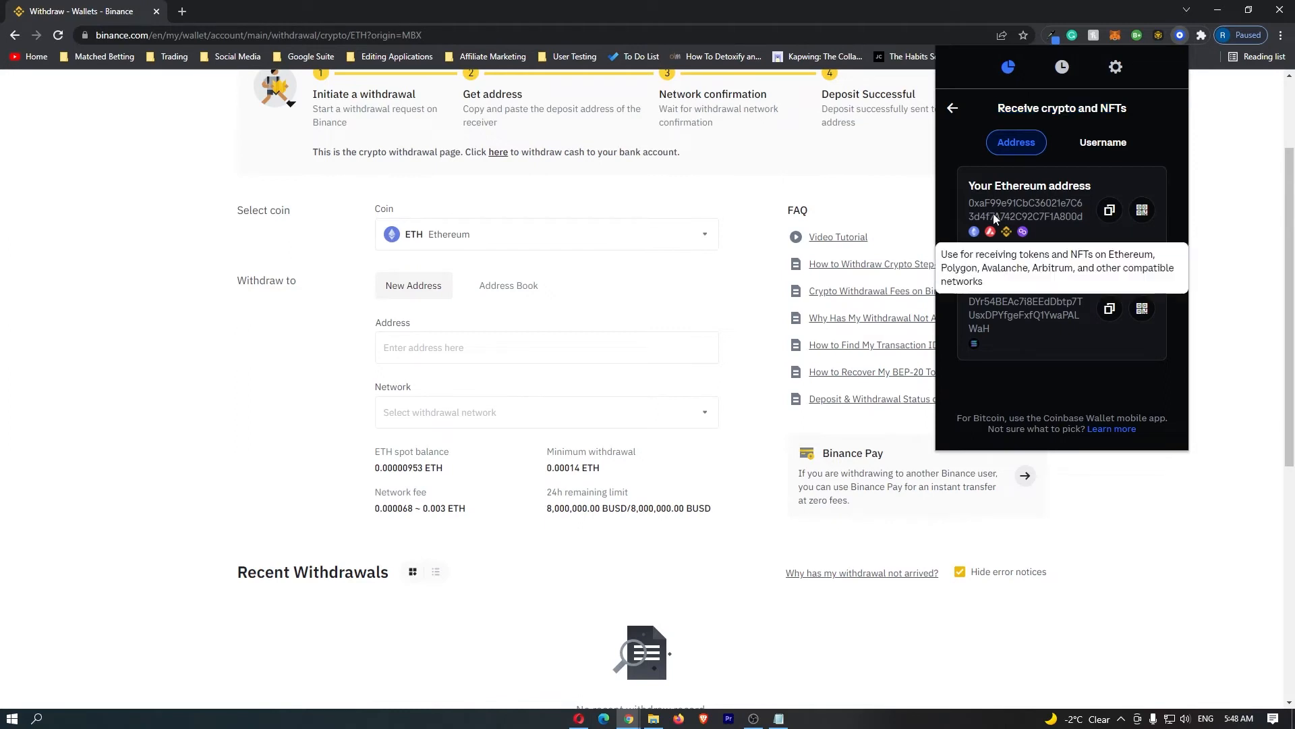
{"action": "mouse_move", "coordinate": [1094, 225]}
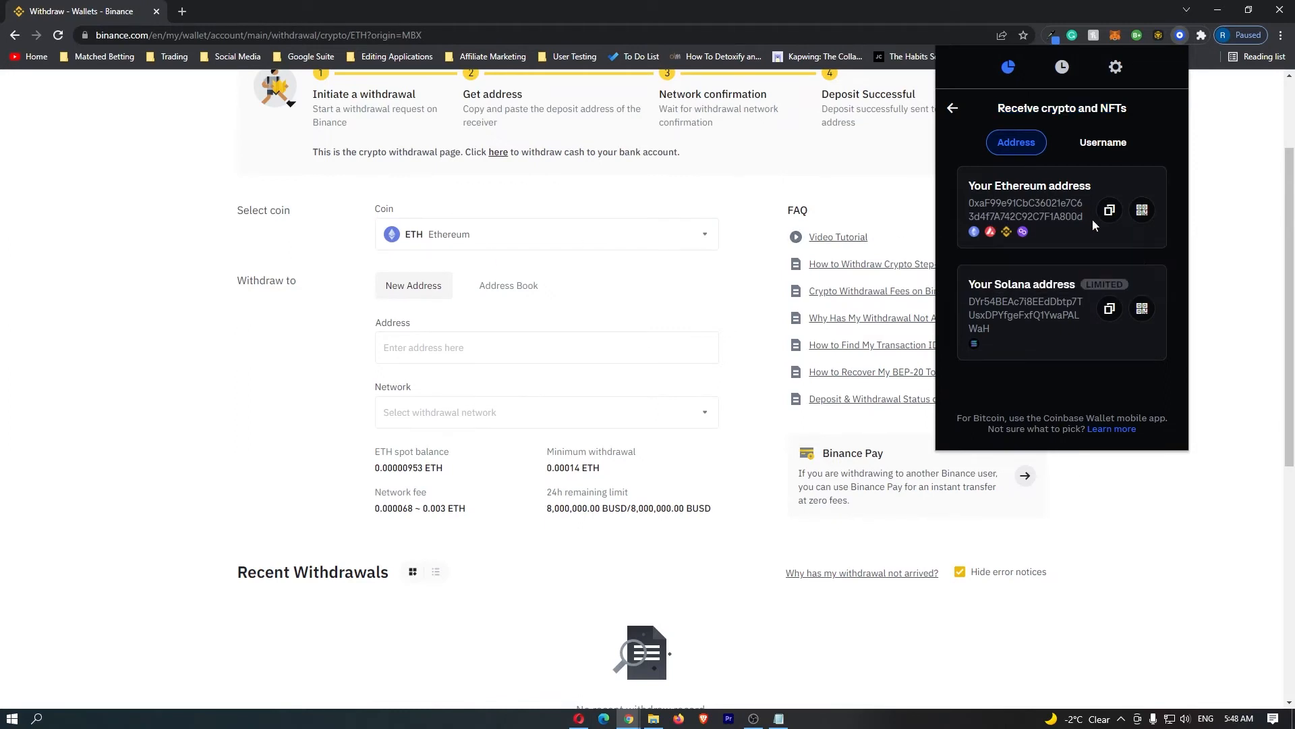
Copy the Coinbase Wallet Ethereum address 0xaF99e91C...7F1A800d into Binance's withdrawal Address field
{"action": "left_click", "coordinate": [1109, 211]}
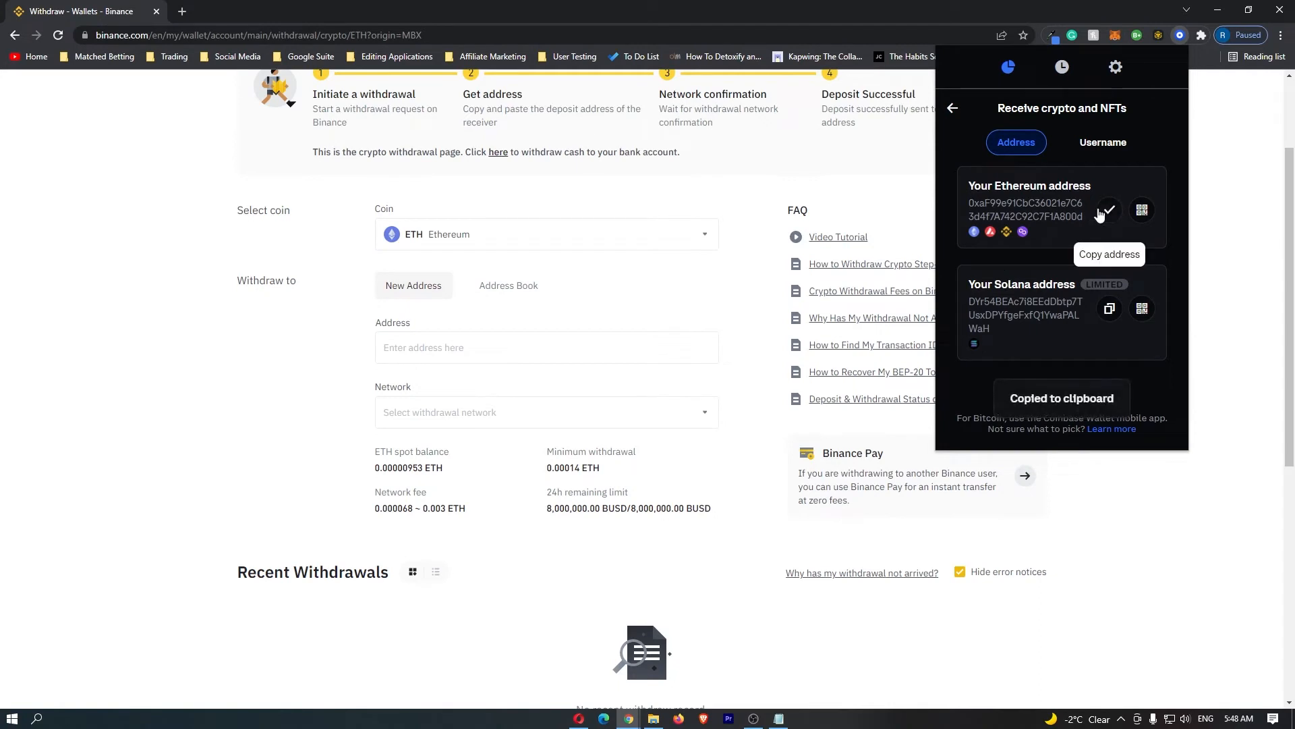
{"action": "left_click", "coordinate": [545, 347]}
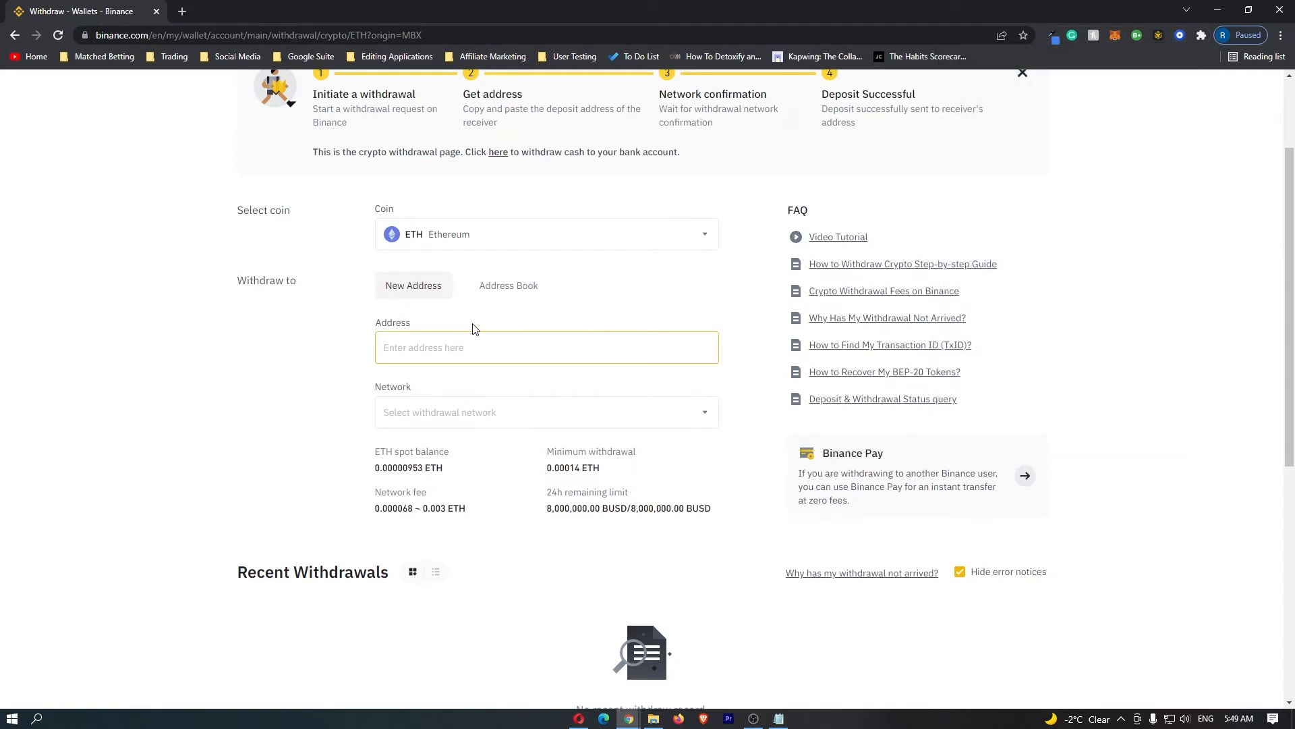
{"action": "type", "text": "0xaF99e91CbC31021e7C63d4f7A742C92C7F1A800d"}
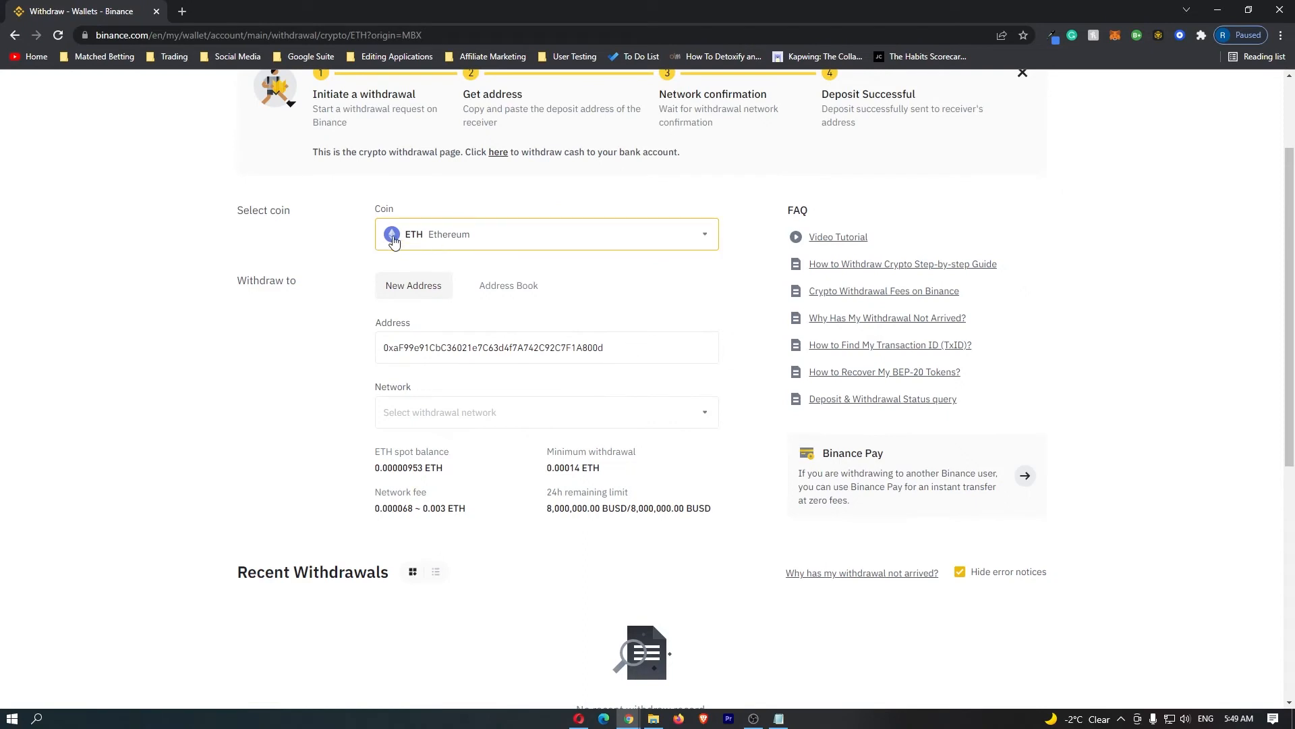
{"action": "left_click", "coordinate": [545, 347]}
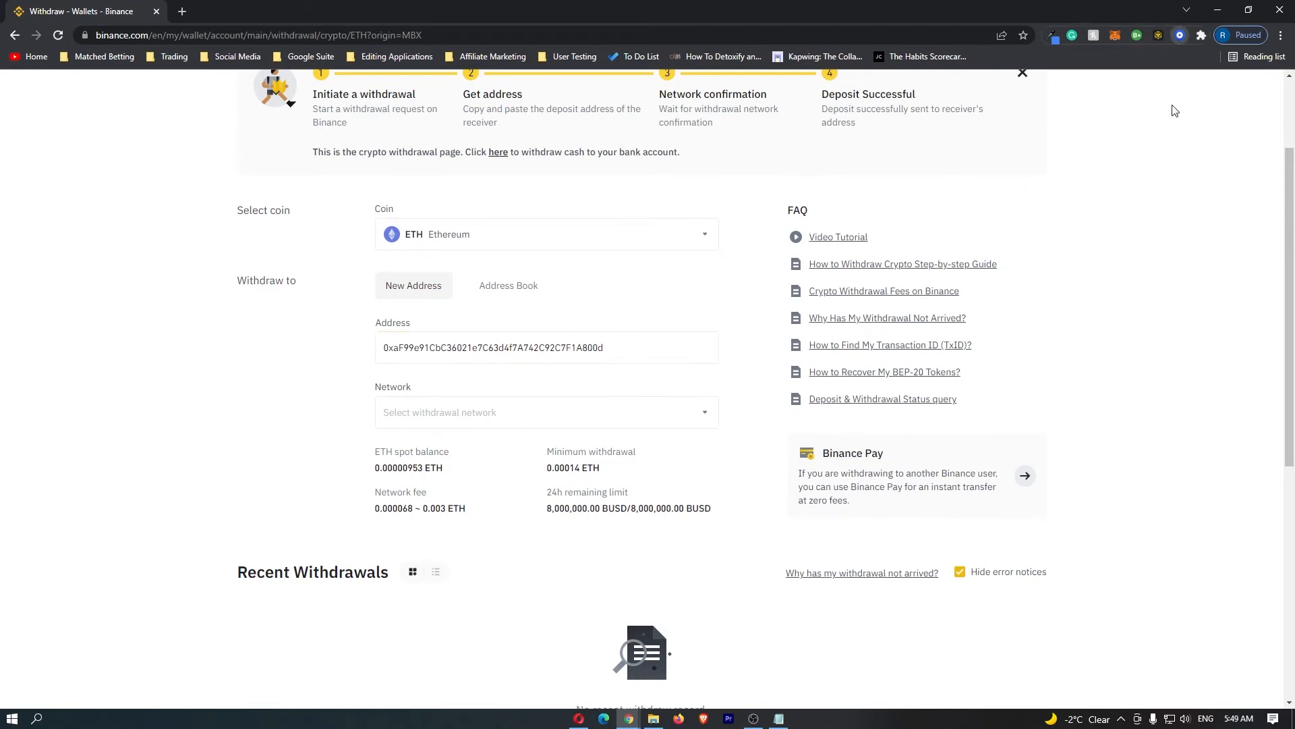
{"action": "mouse_move", "coordinate": [441, 387]}
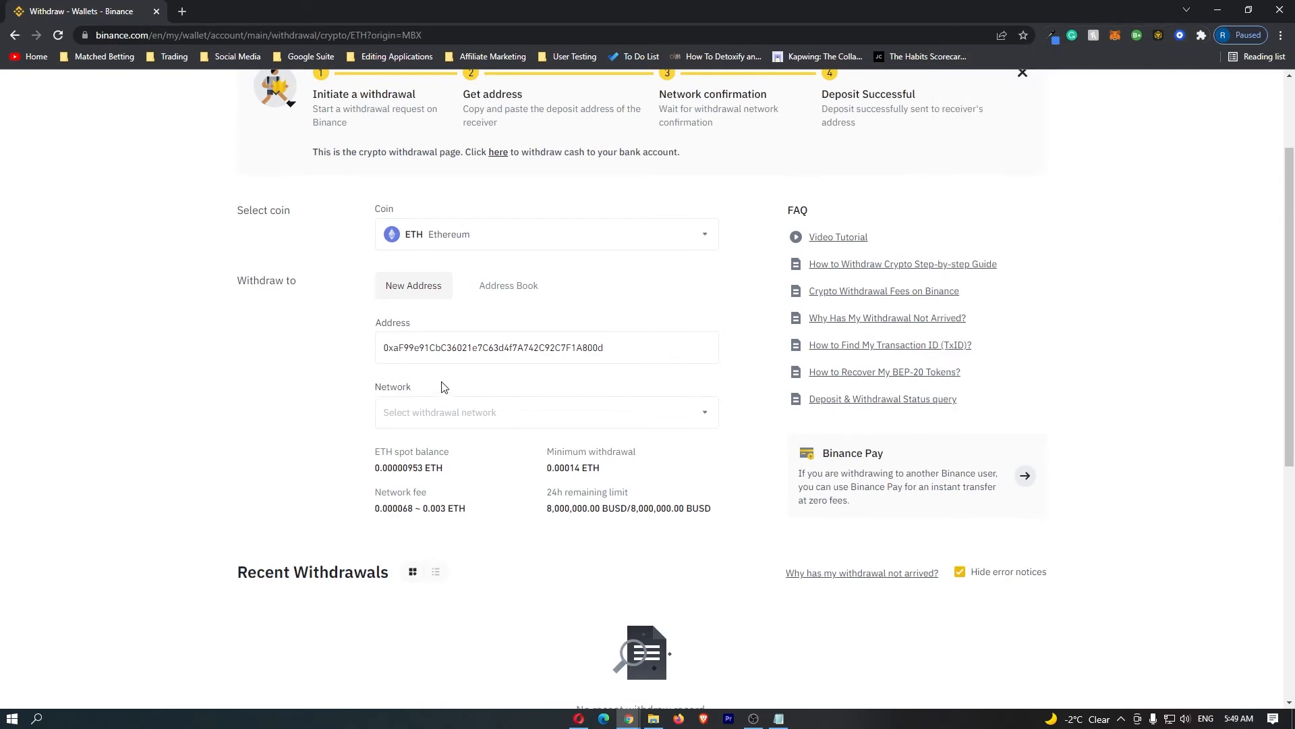
Bring up the Select network list offering Arbitrum One, BNB Smart Chain, Ethereum (ERC20) and BNB Beacon Chain
{"action": "left_click", "coordinate": [545, 413]}
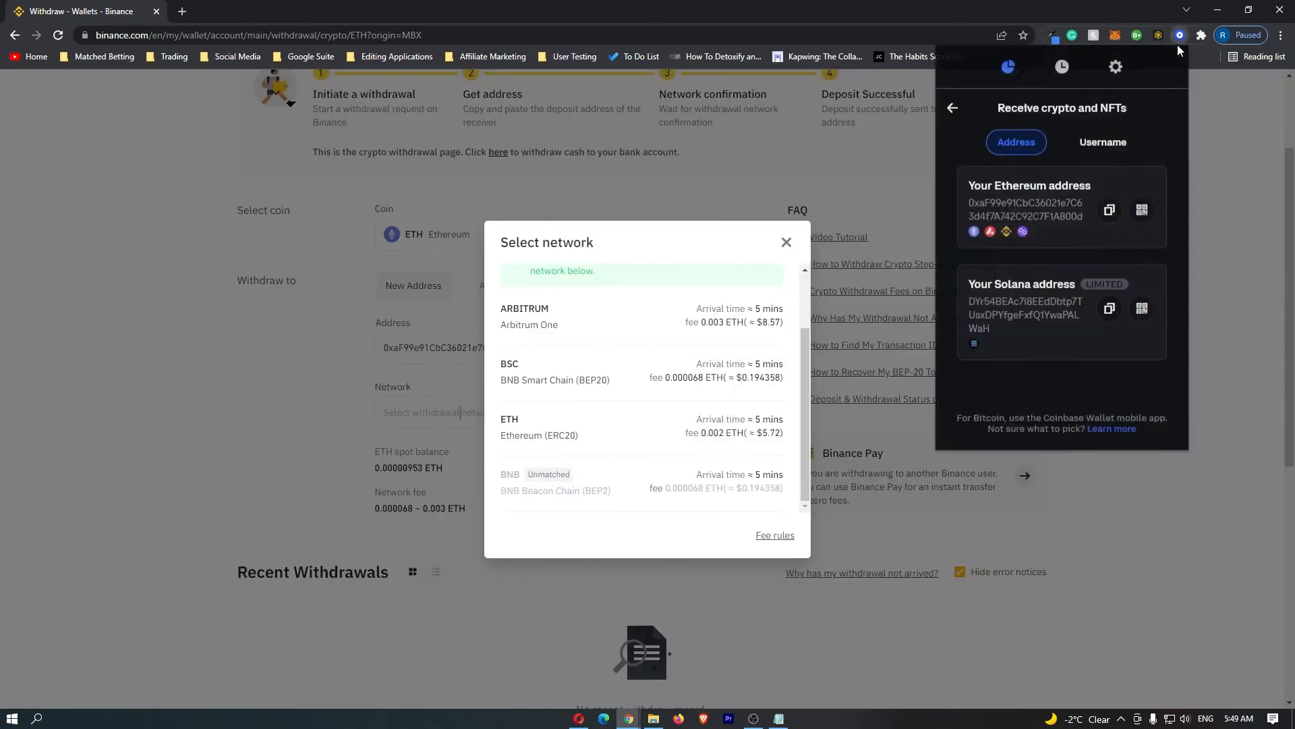
{"action": "mouse_move", "coordinate": [728, 374]}
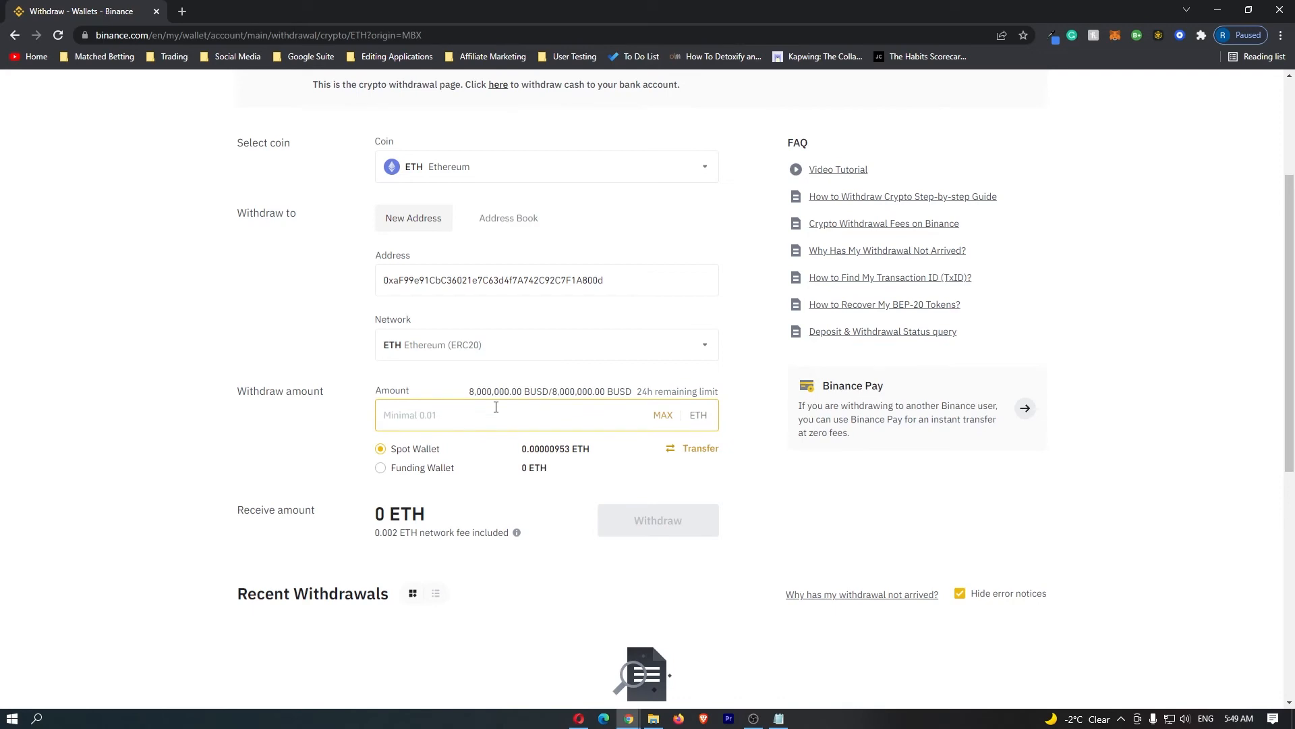
Enter 10 ETH as the amount and check the 9.998 ETH receive amount after the 0.002 ETH fee
{"action": "type", "text": "10"}
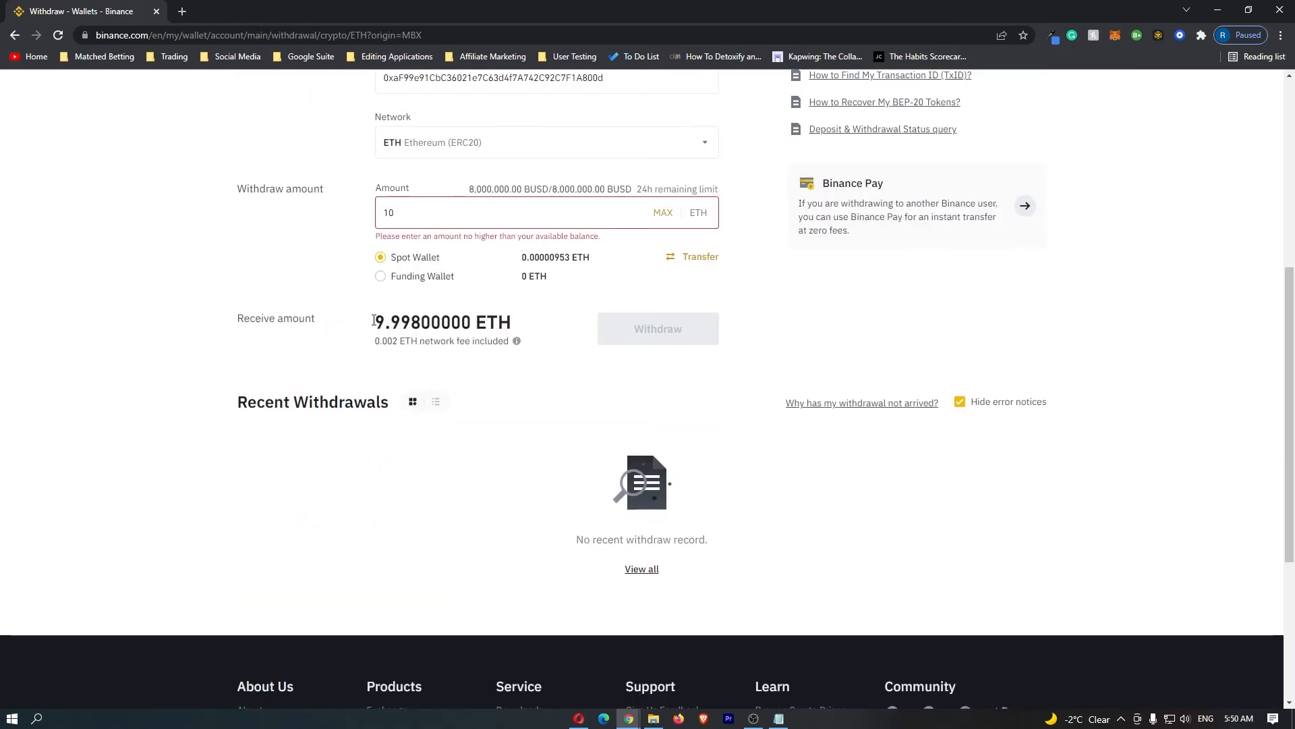
{"action": "double_click", "coordinate": [443, 322]}
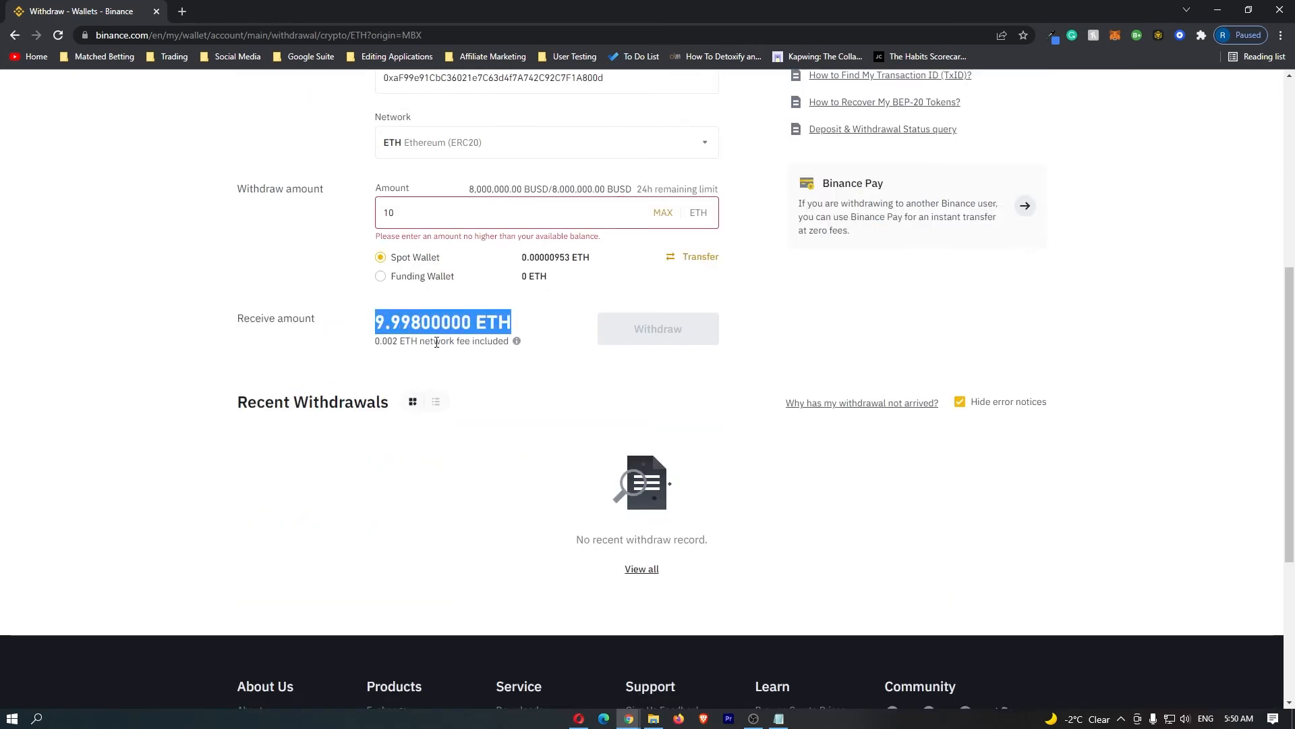
{"action": "mouse_move", "coordinate": [1102, 102]}
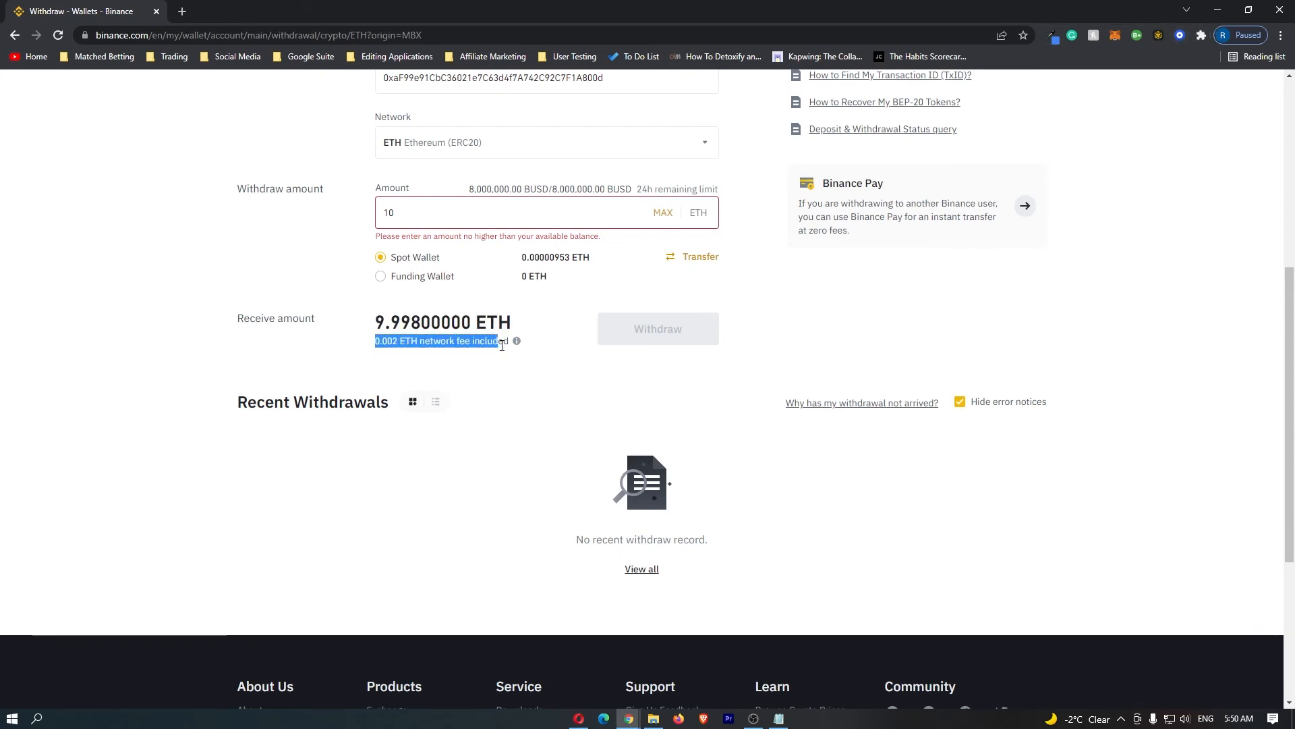
{"action": "scroll", "scroll_direction": "up", "scroll_amount": 3}
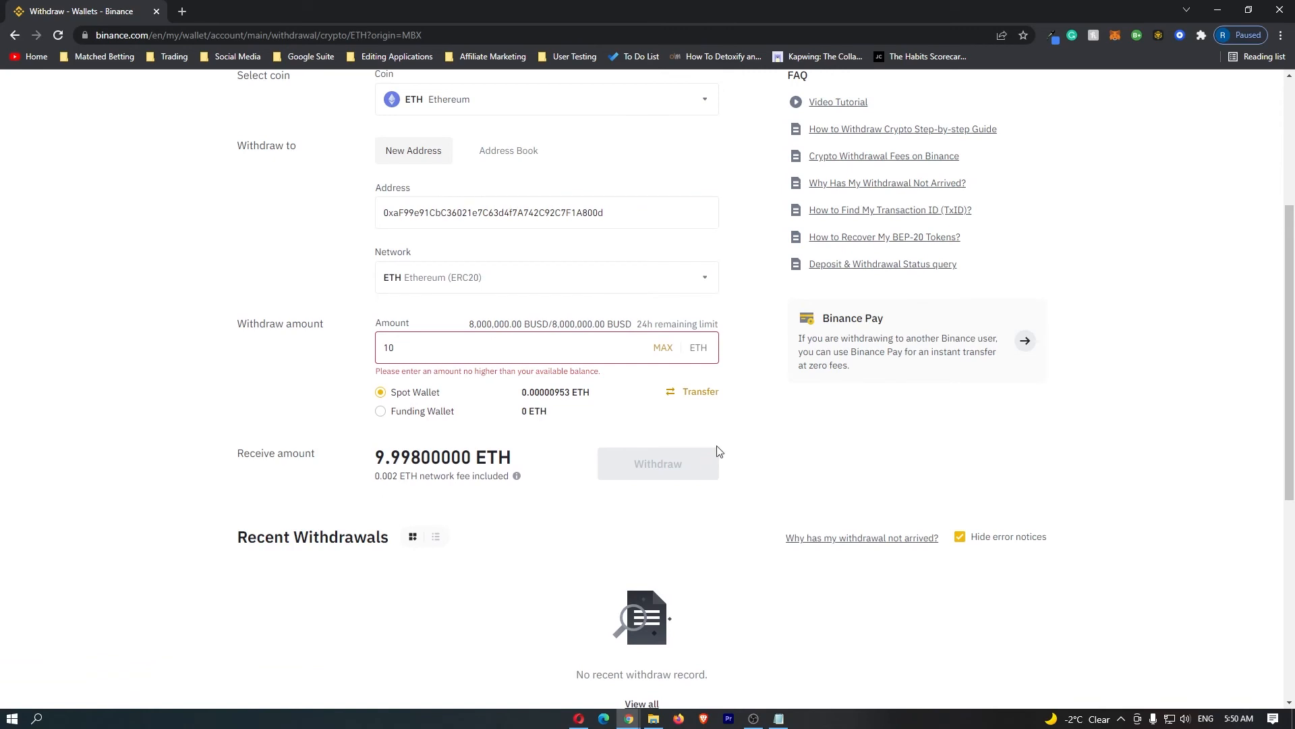
{"action": "mouse_move", "coordinate": [658, 464]}
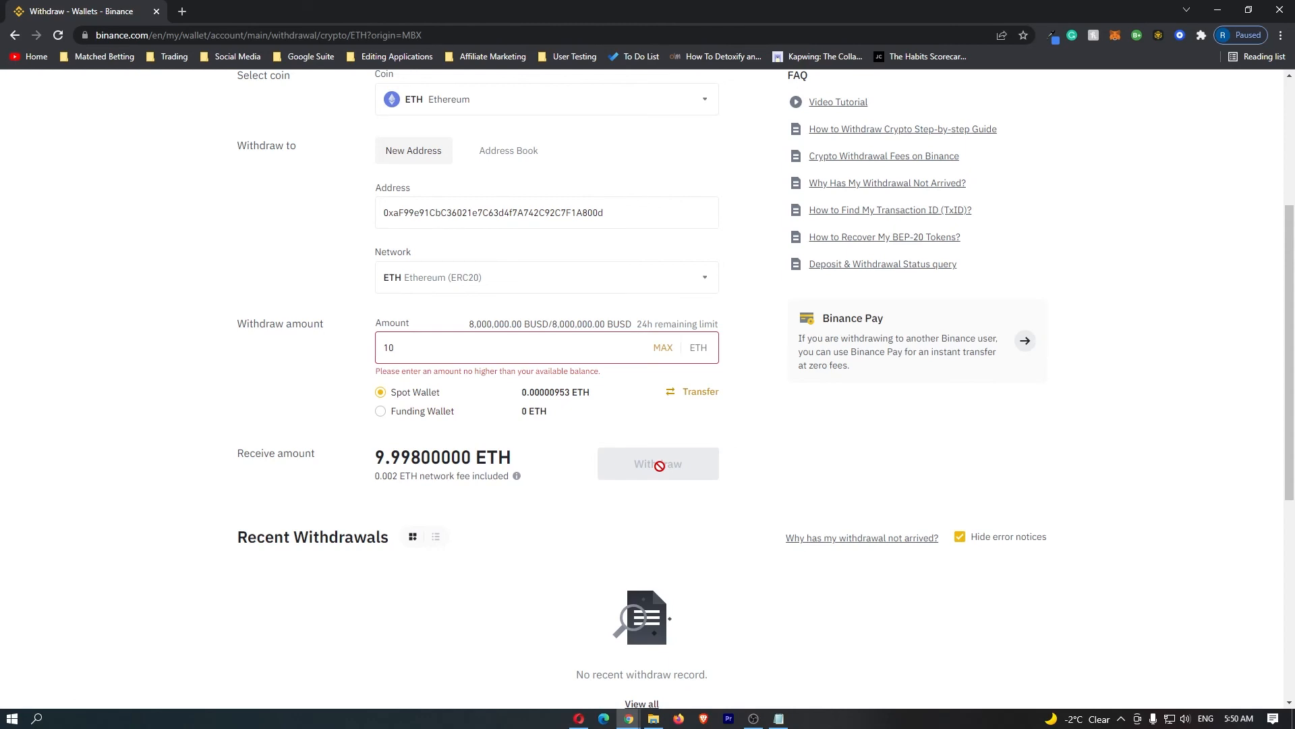
{"action": "mouse_move", "coordinate": [1169, 47]}
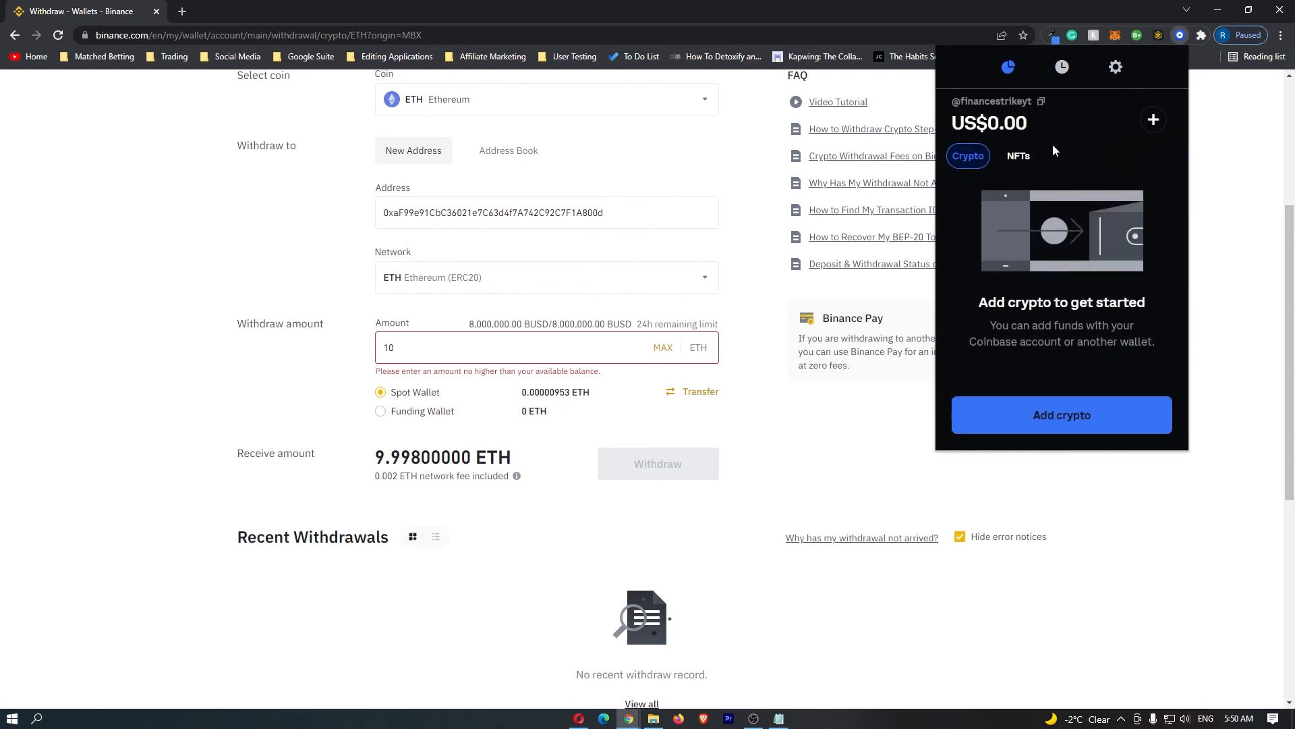
{"action": "mouse_move", "coordinate": [1132, 220]}
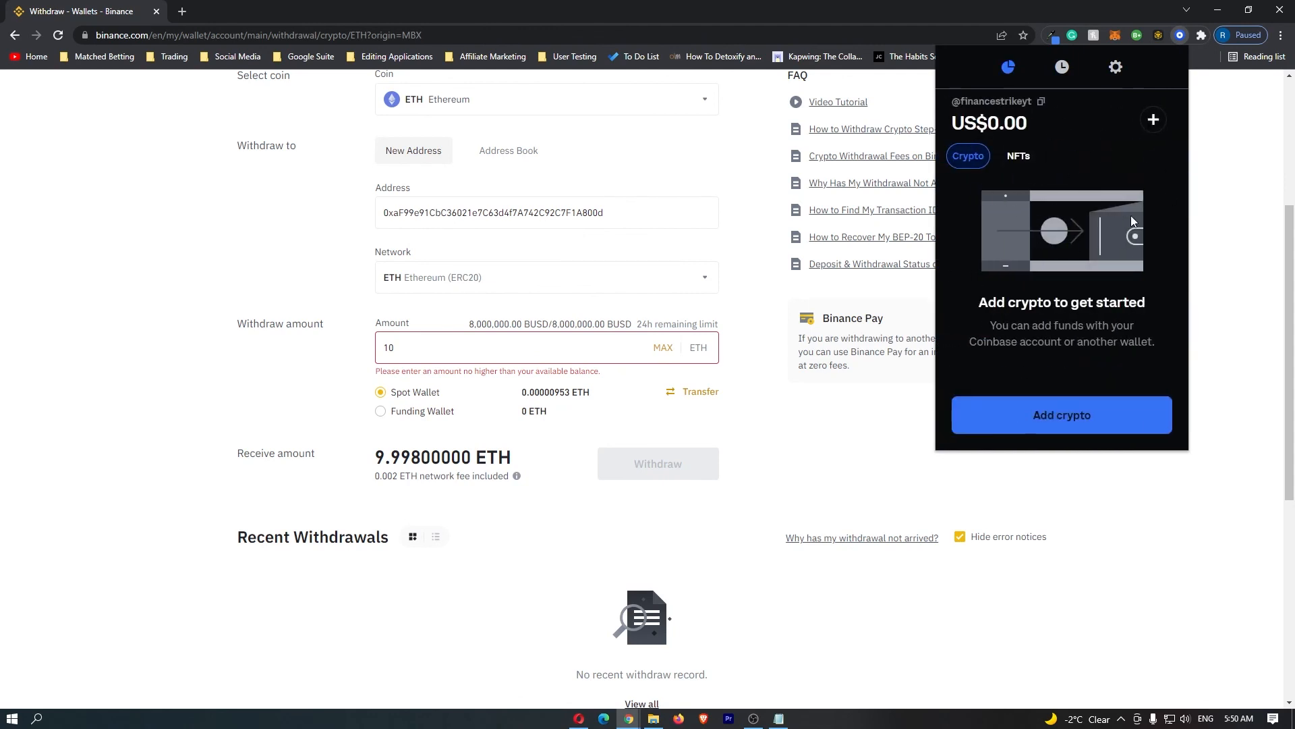
{"action": "mouse_move", "coordinate": [1078, 253]}
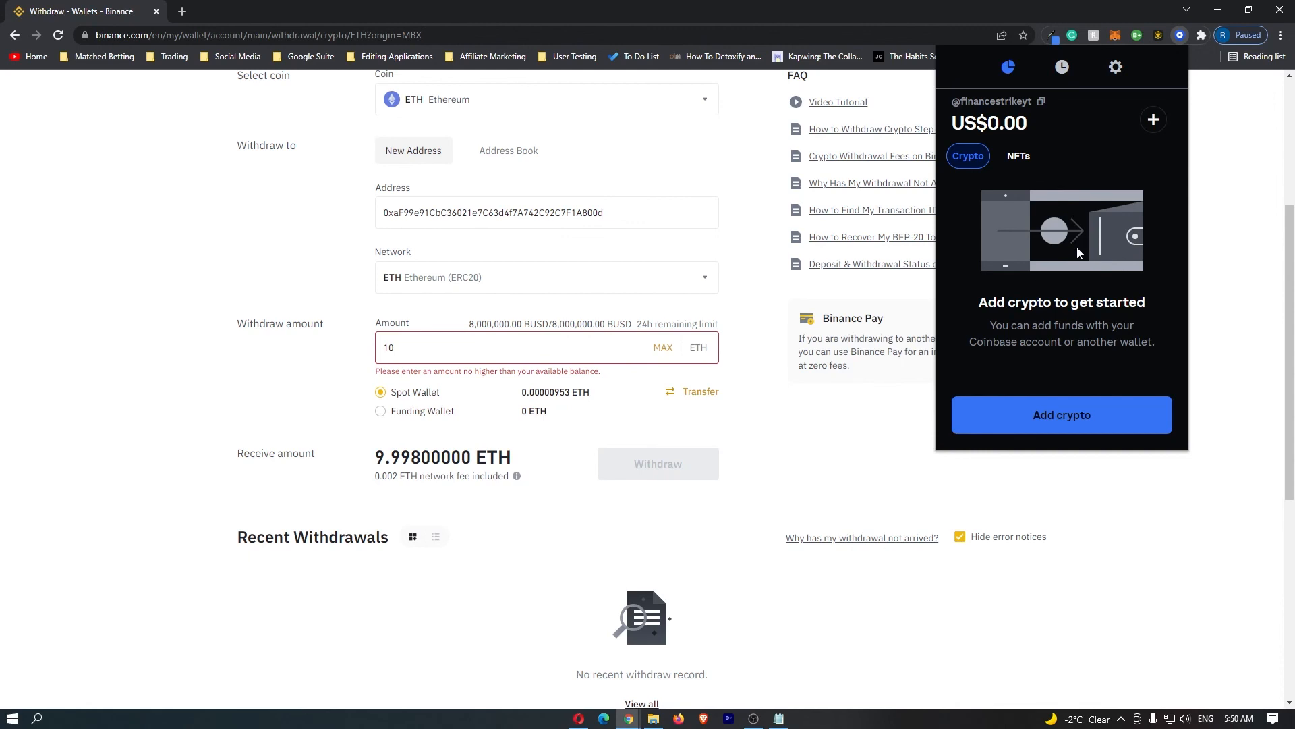